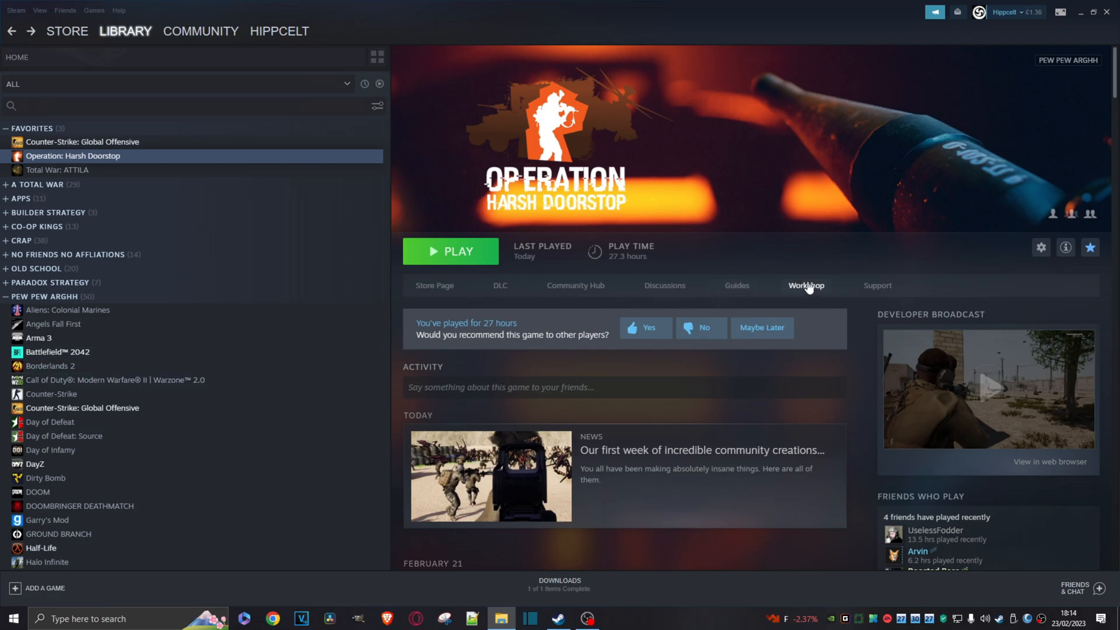
mouse_move(801, 290)
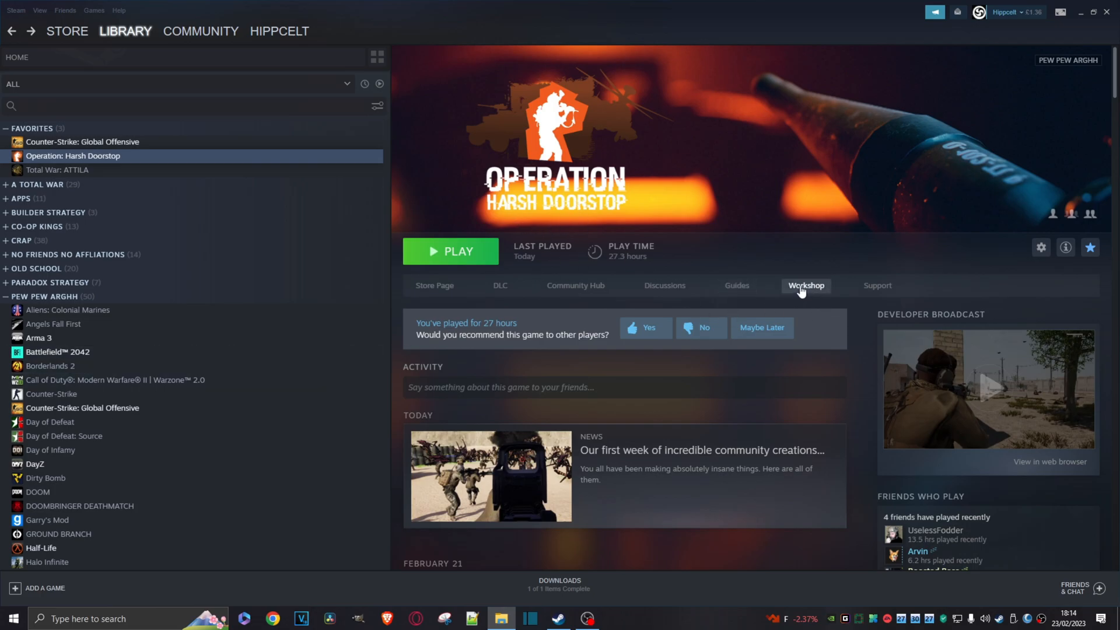
Browse the game's community mods and open the Troopers Preview mod page.
click(806, 285)
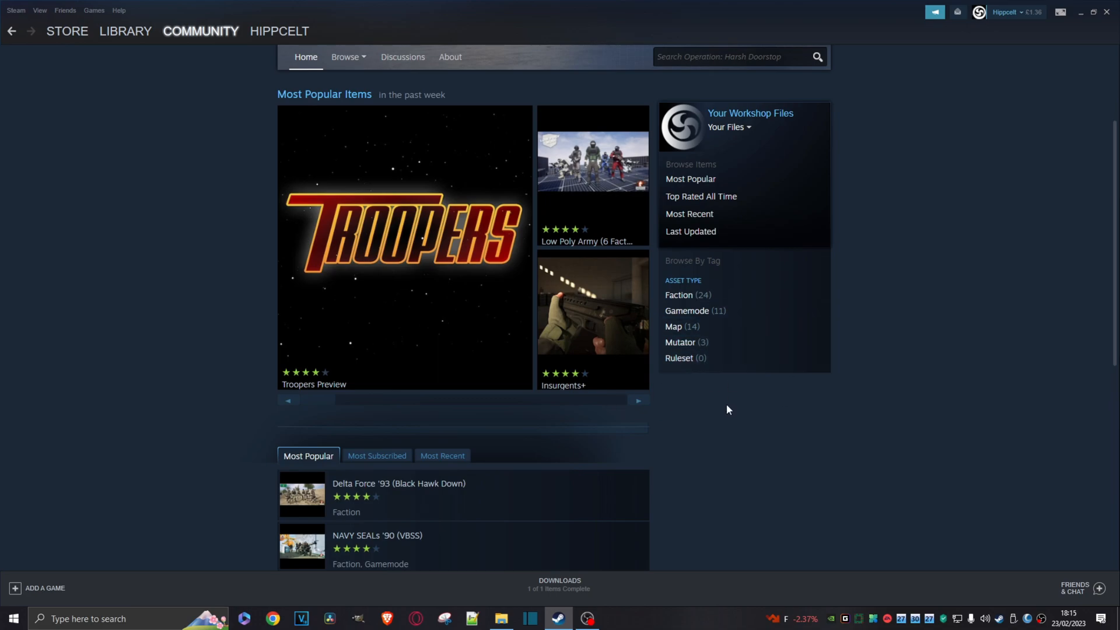
mouse_move(350, 291)
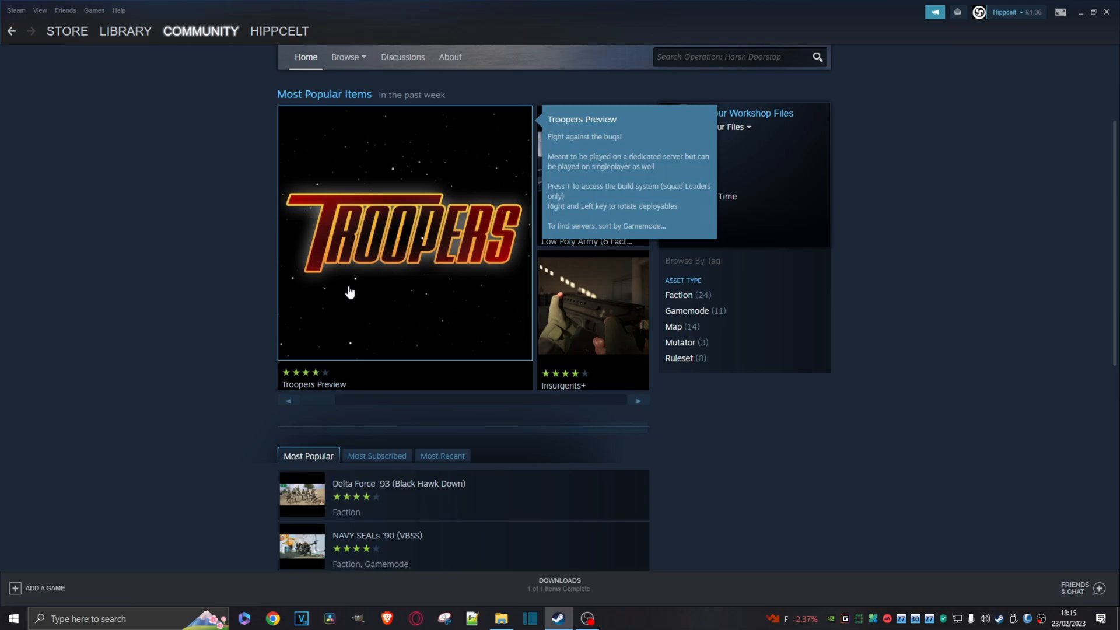
click(404, 233)
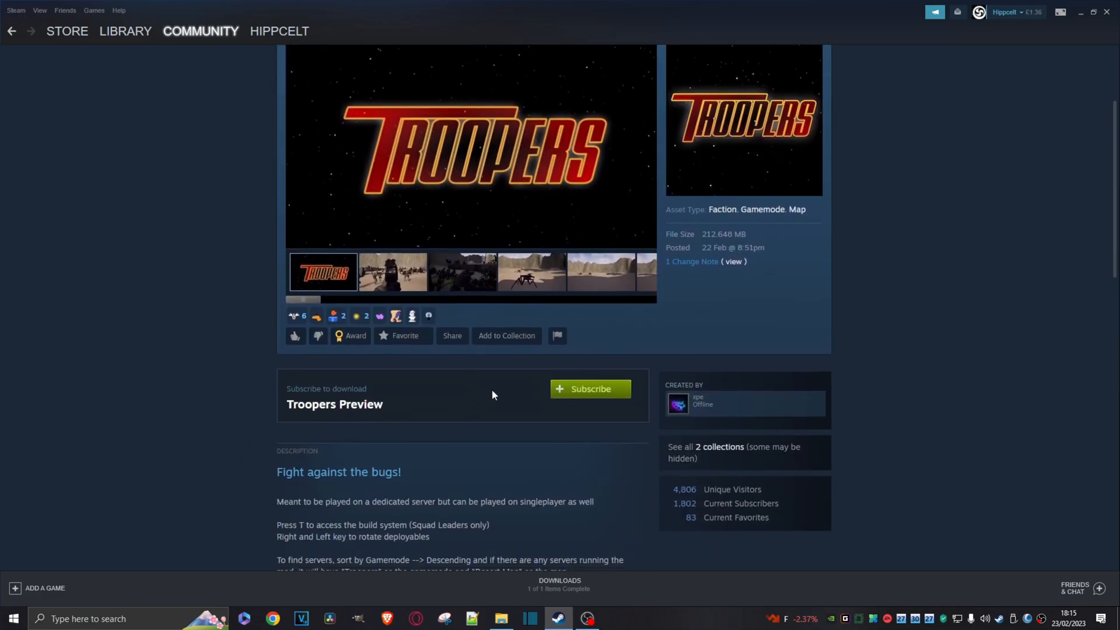
click(589, 388)
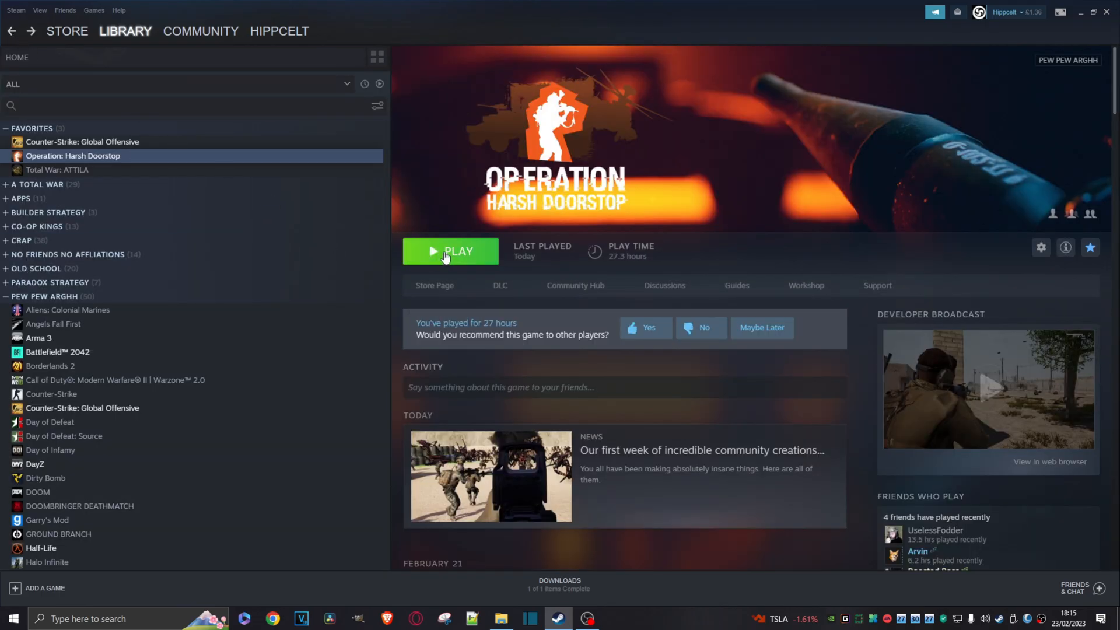
Launch the game and start a singleplayer Troopers match on Desert Map.
click(450, 251)
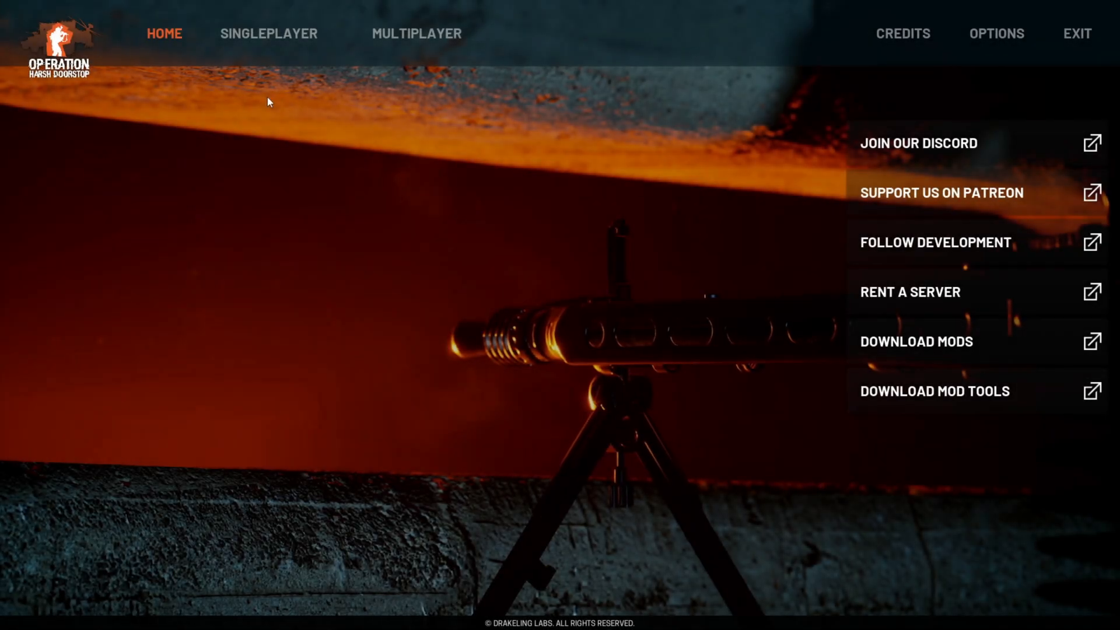
click(269, 33)
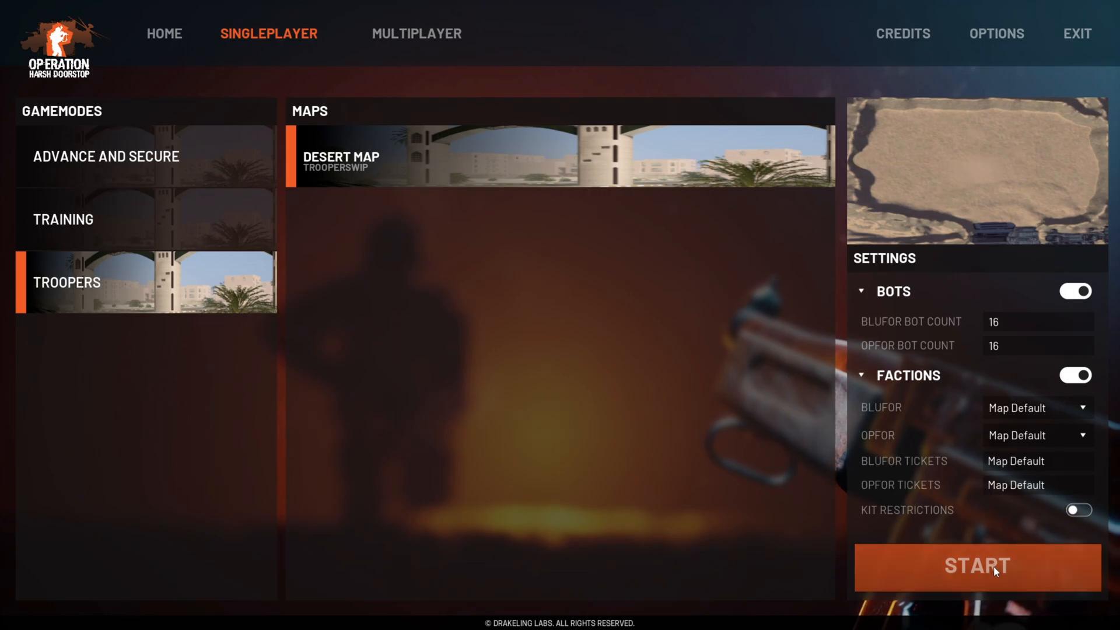
click(977, 566)
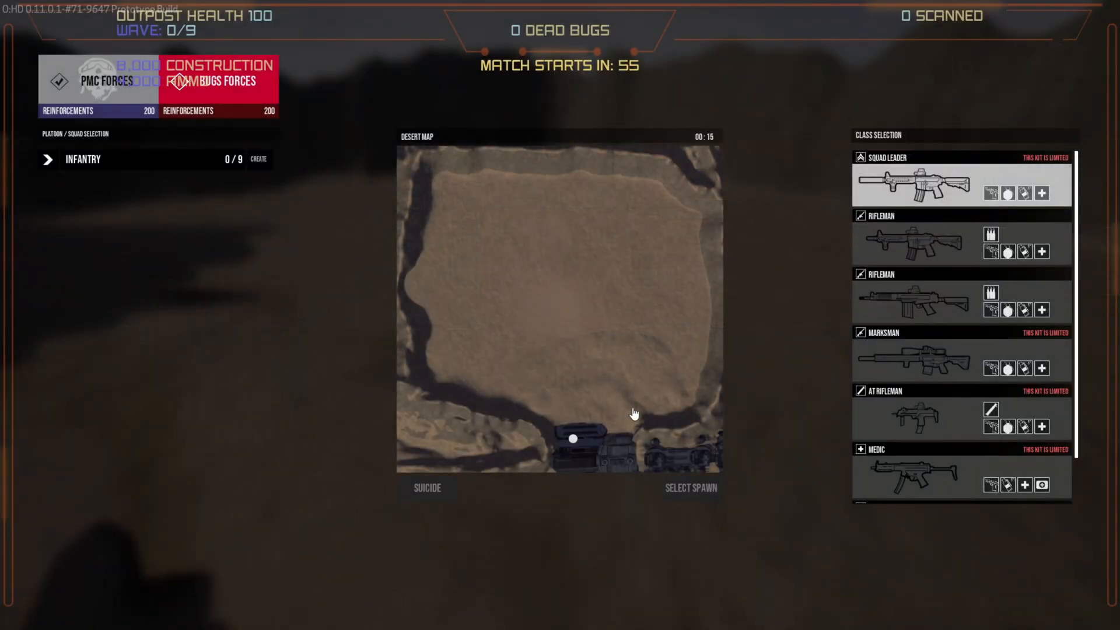
mouse_move(919, 318)
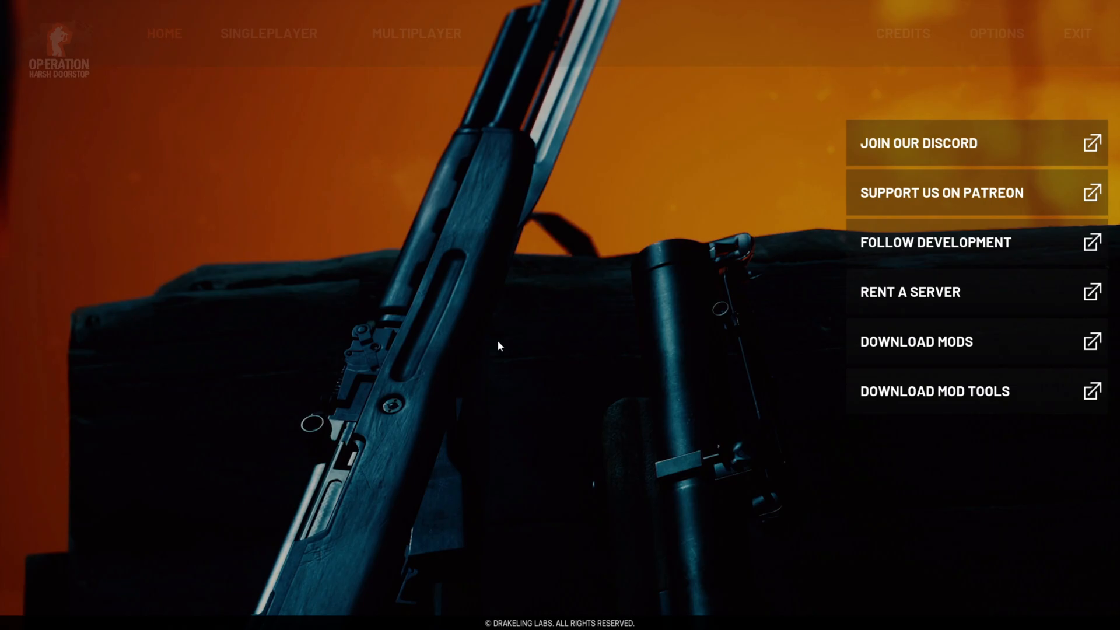
Refresh the multiplayer server list and join the TROOPERS - WCIB server.
click(417, 32)
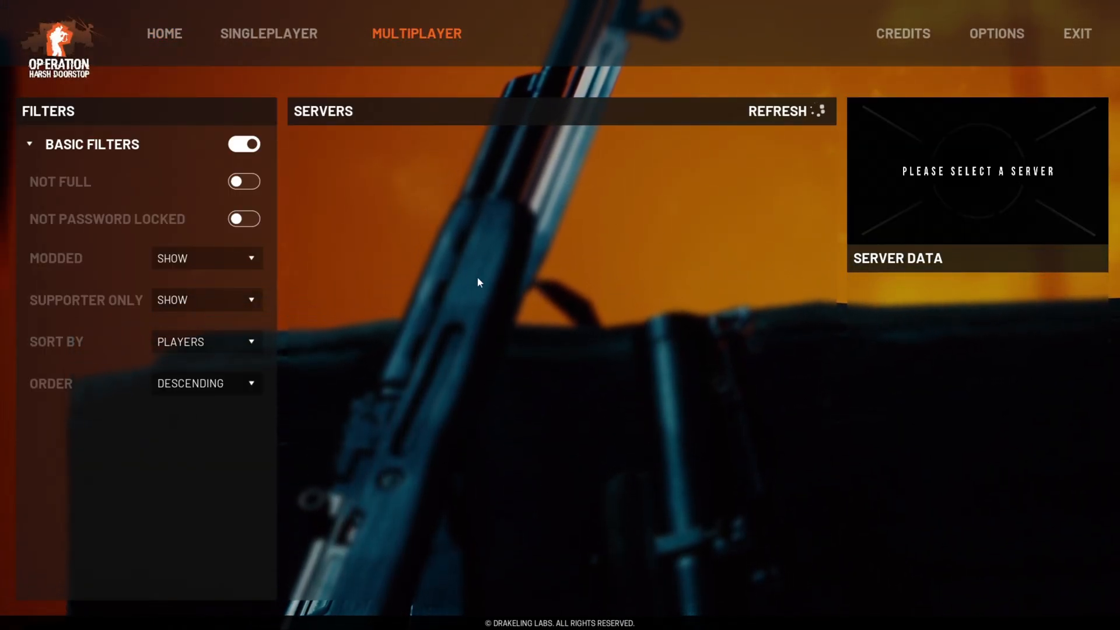
click(791, 111)
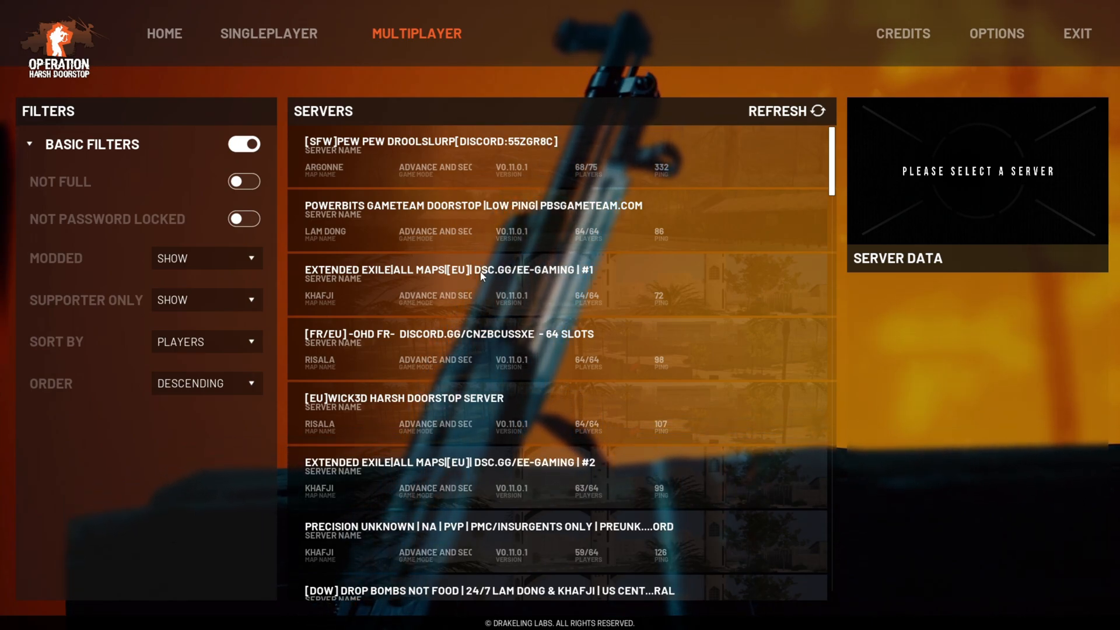
scroll(down, 3)
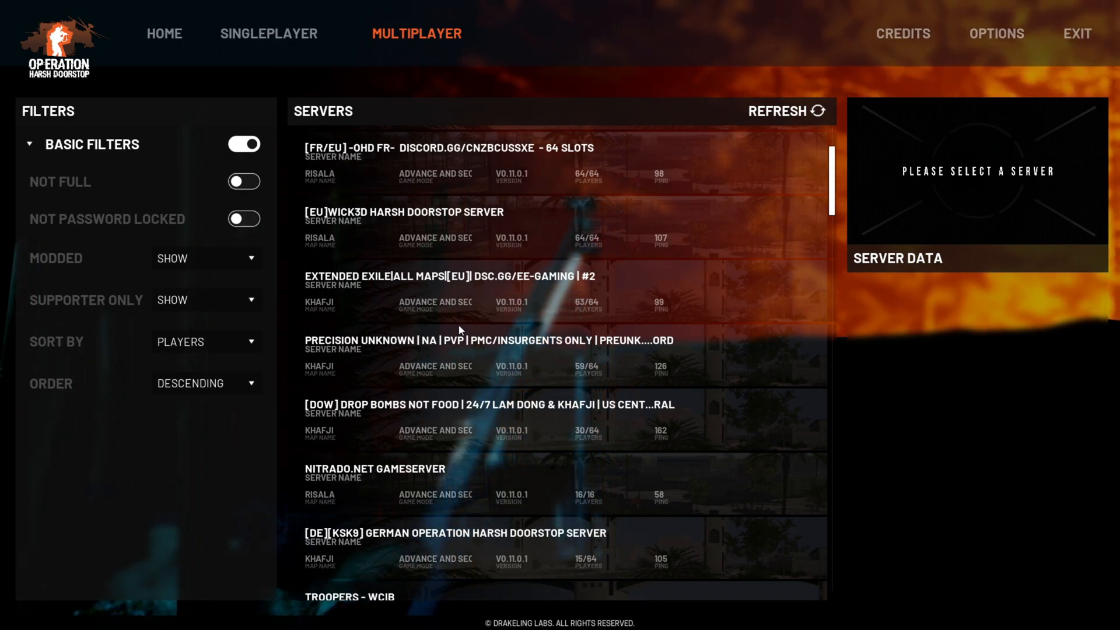
scroll(down, 3)
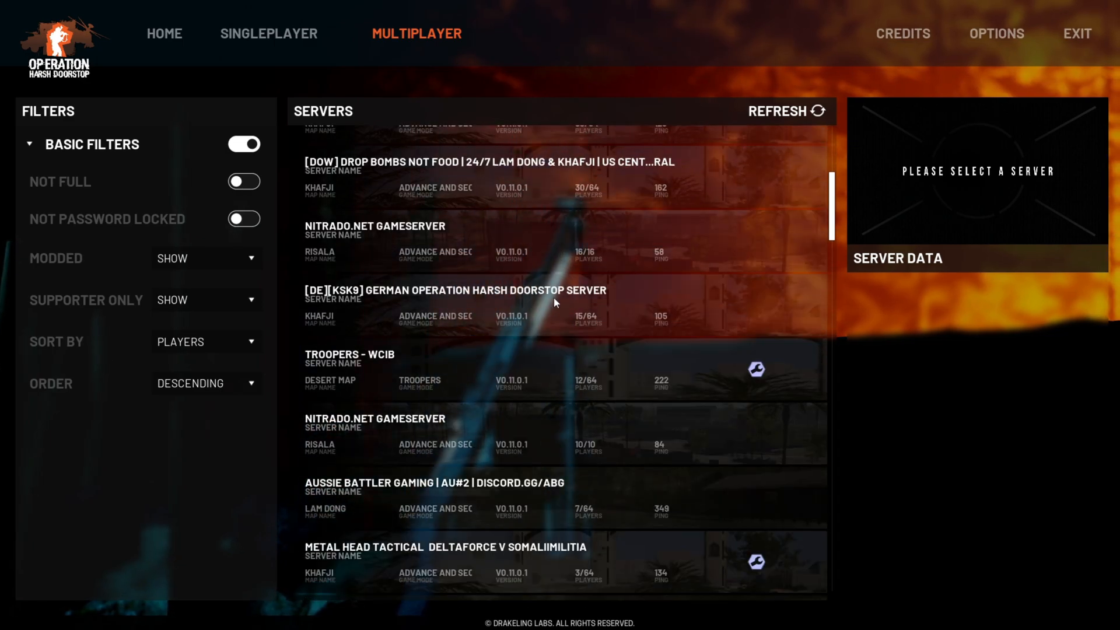
click(429, 369)
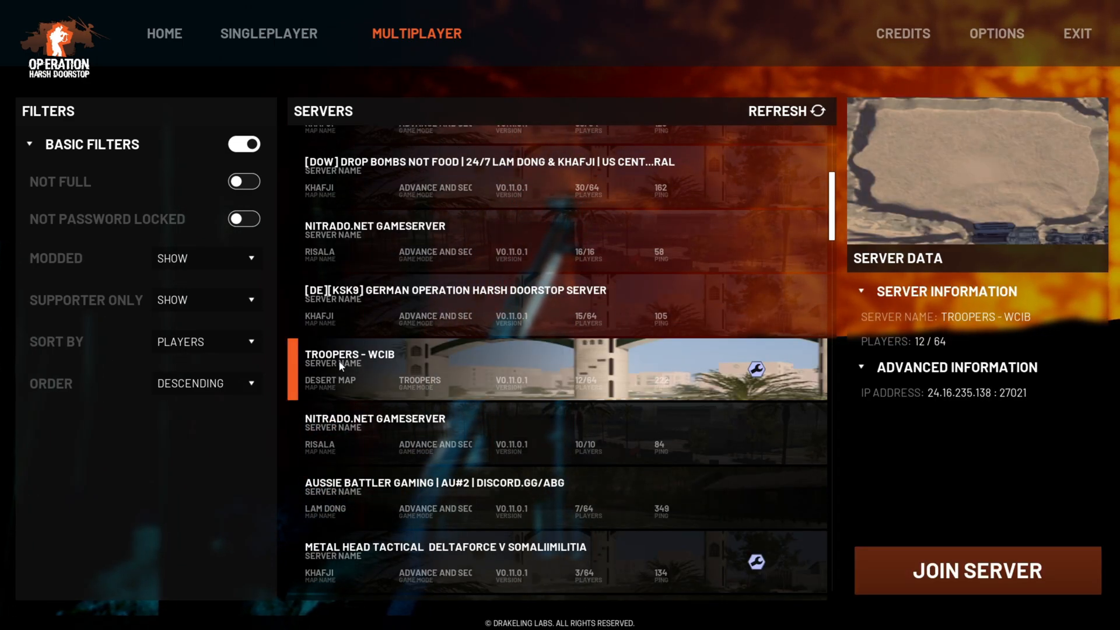
click(977, 569)
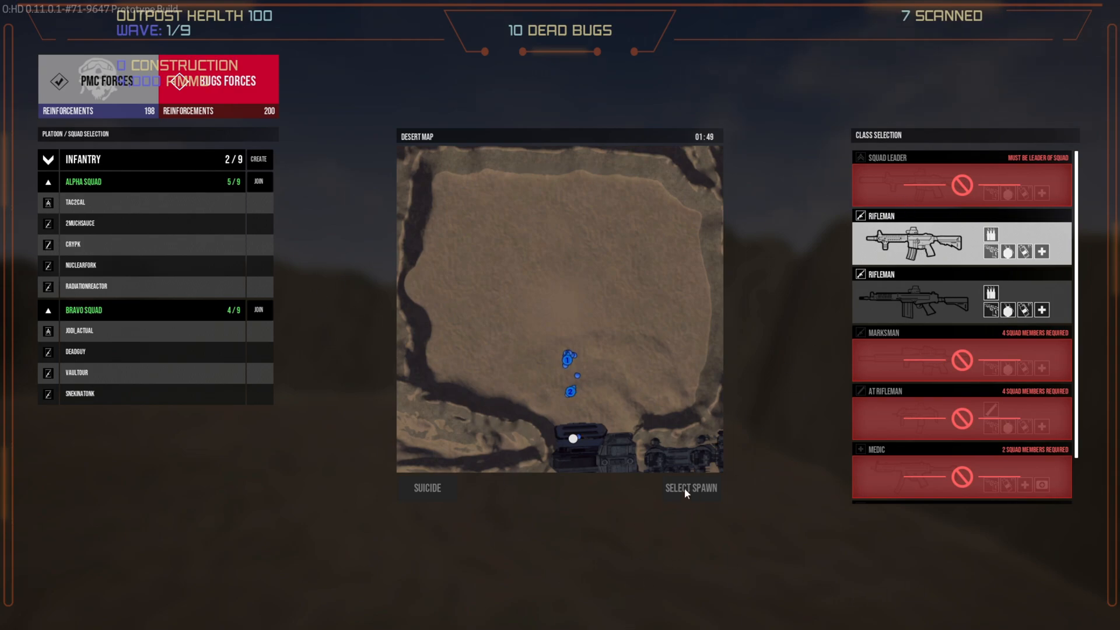
Spawn into the Desert Map Troopers match, leave it, and quit the game.
click(690, 487)
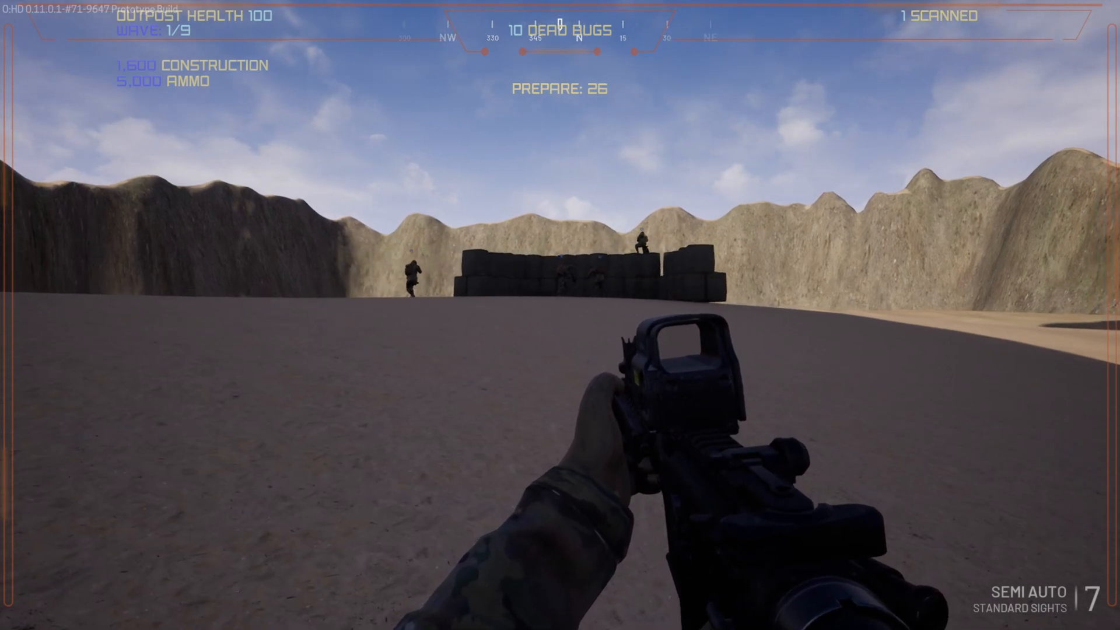
key(Escape)
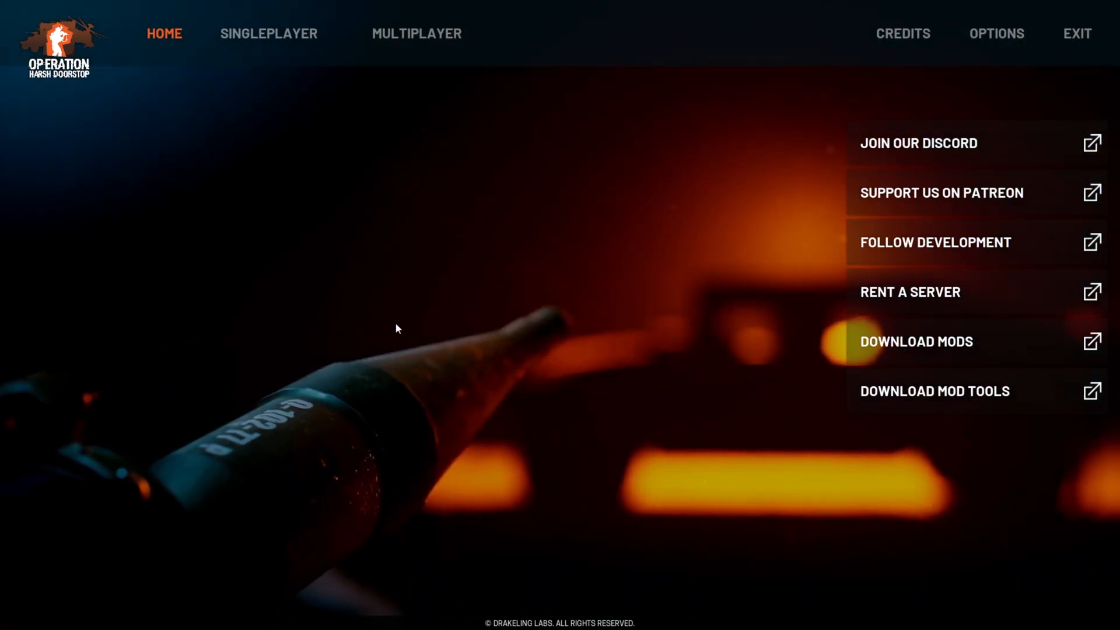
click(1076, 32)
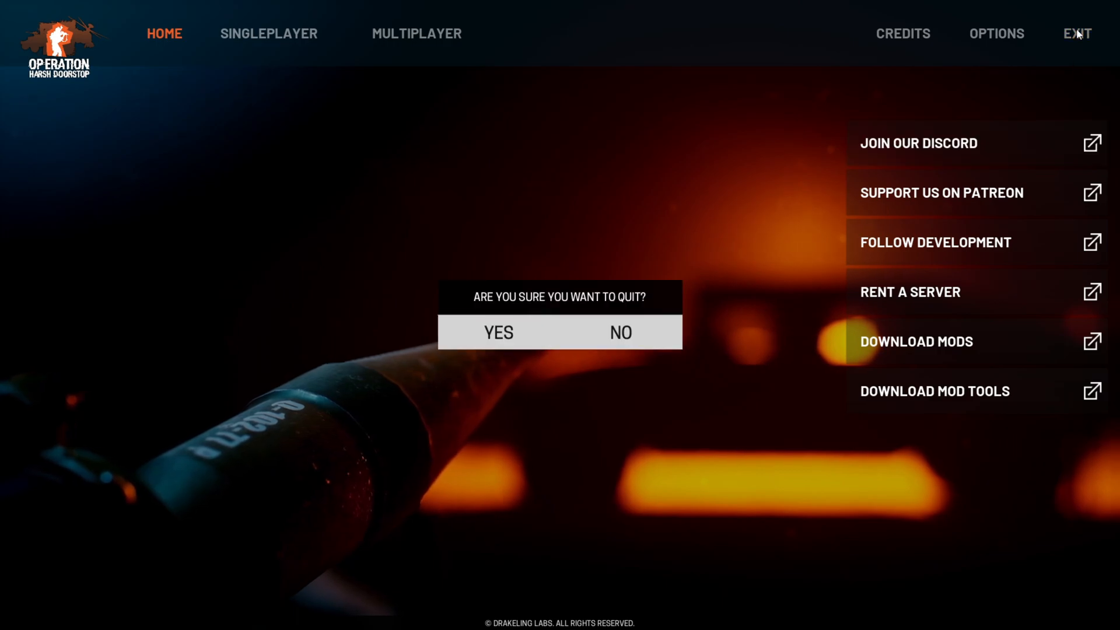
mouse_move(497, 333)
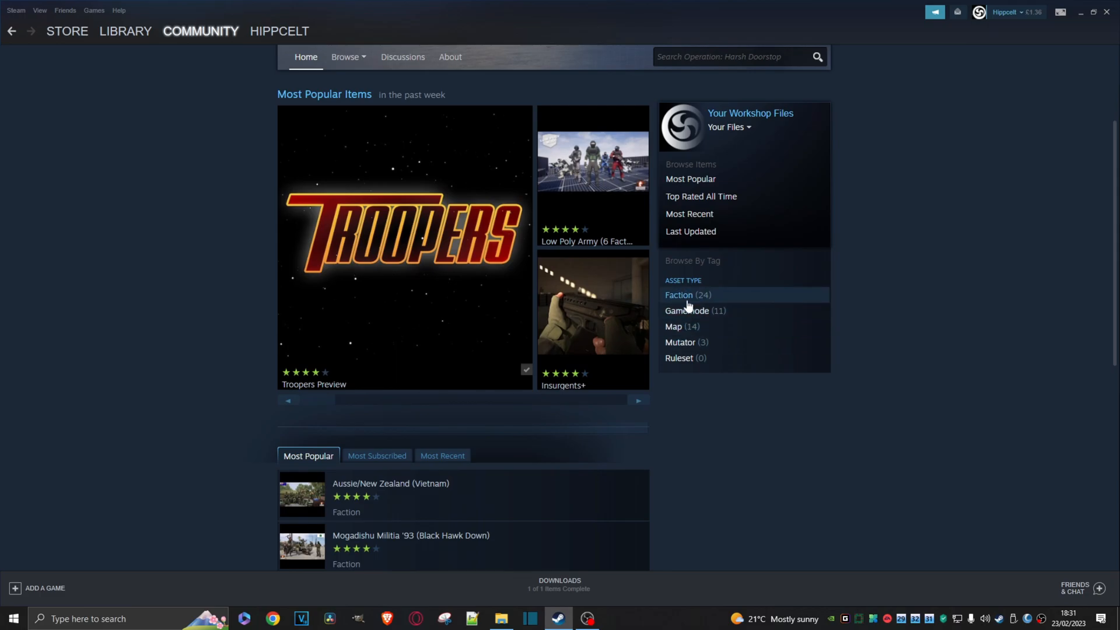
Filter the Workshop to faction mods, subscribe to Project: ORION, and relaunch the game.
click(677, 296)
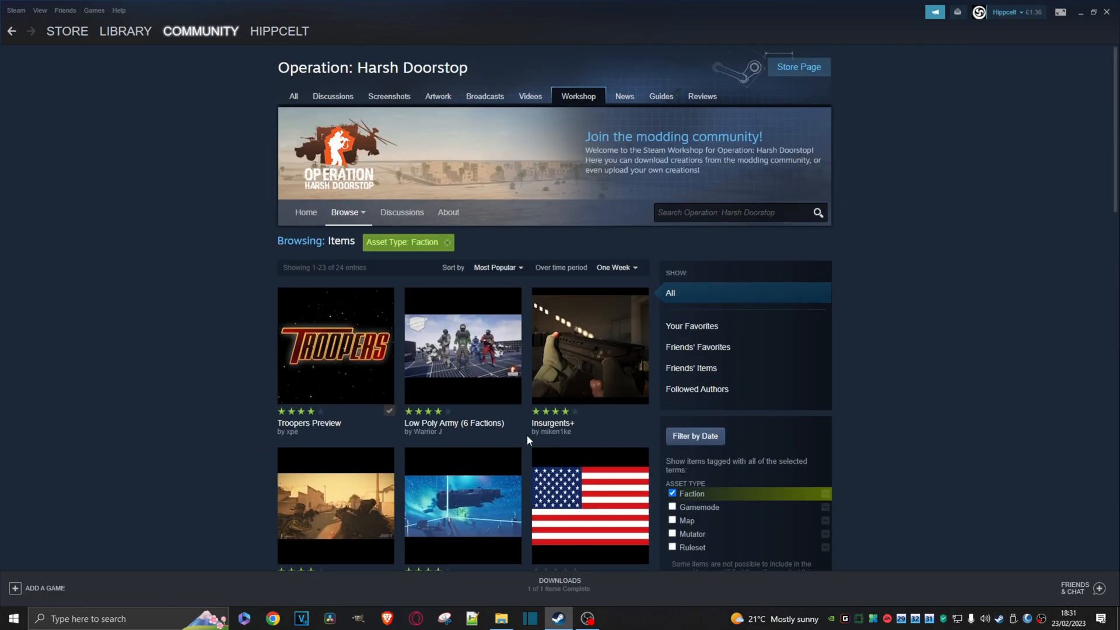
scroll(down, 3)
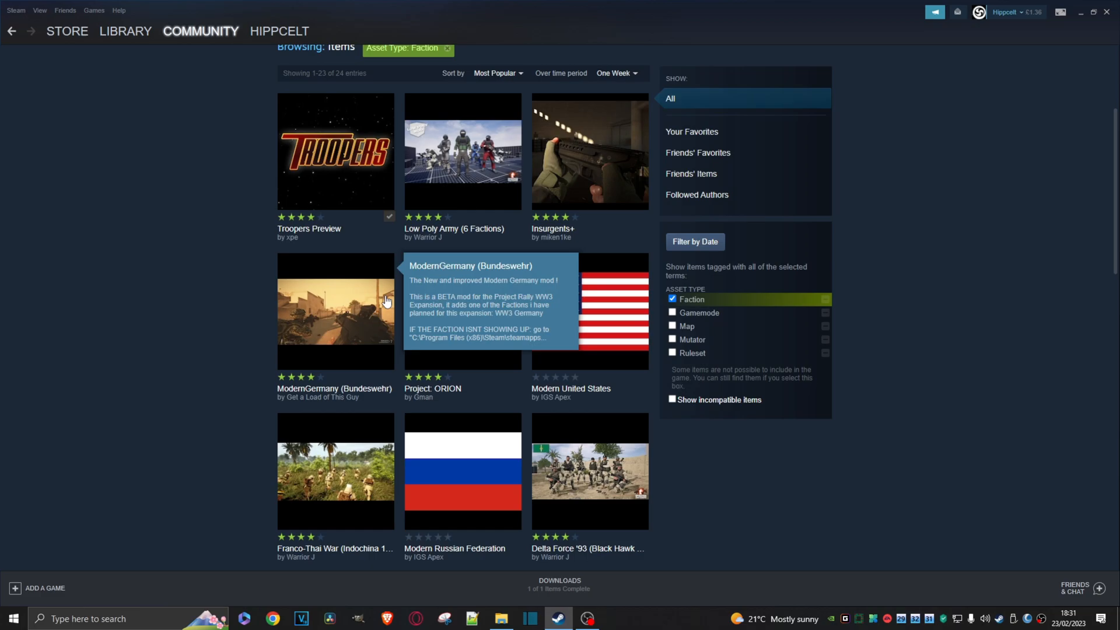
mouse_move(450, 311)
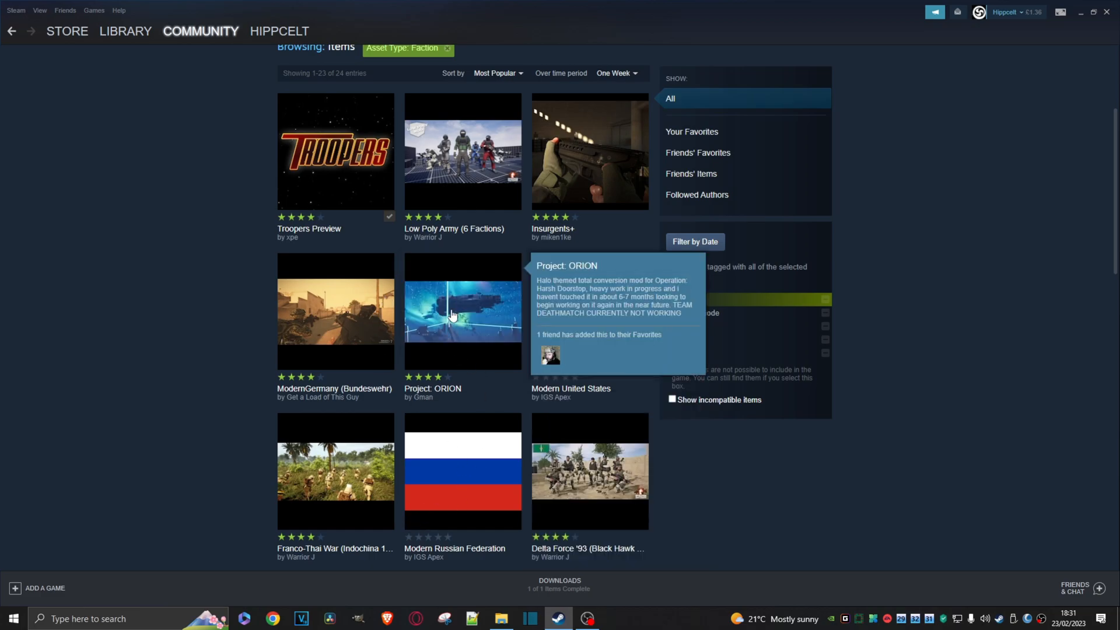
click(462, 310)
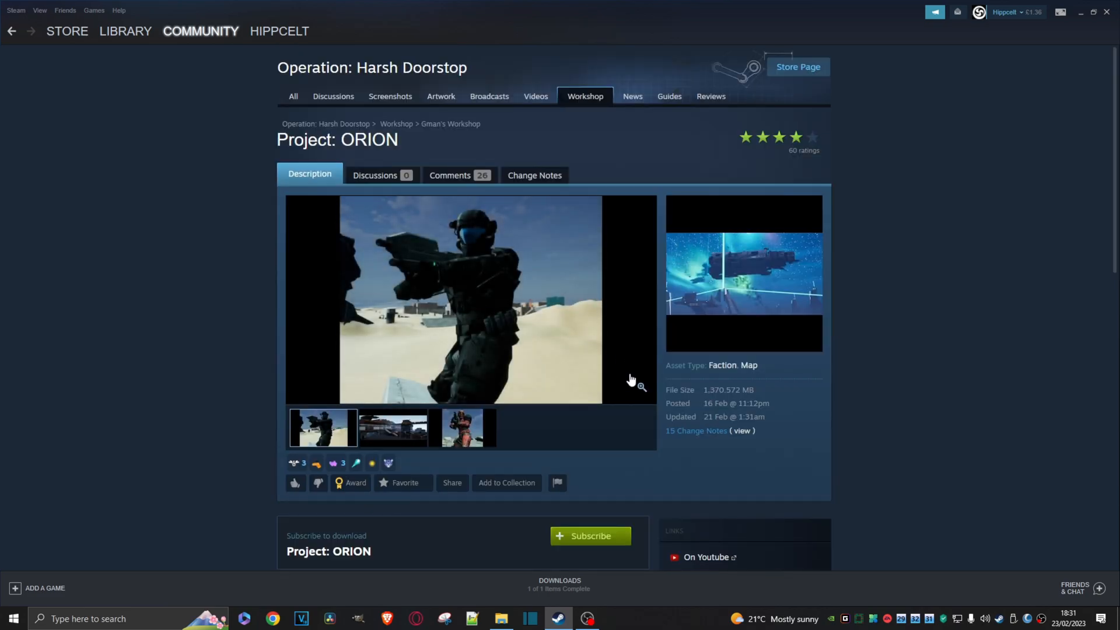
click(589, 535)
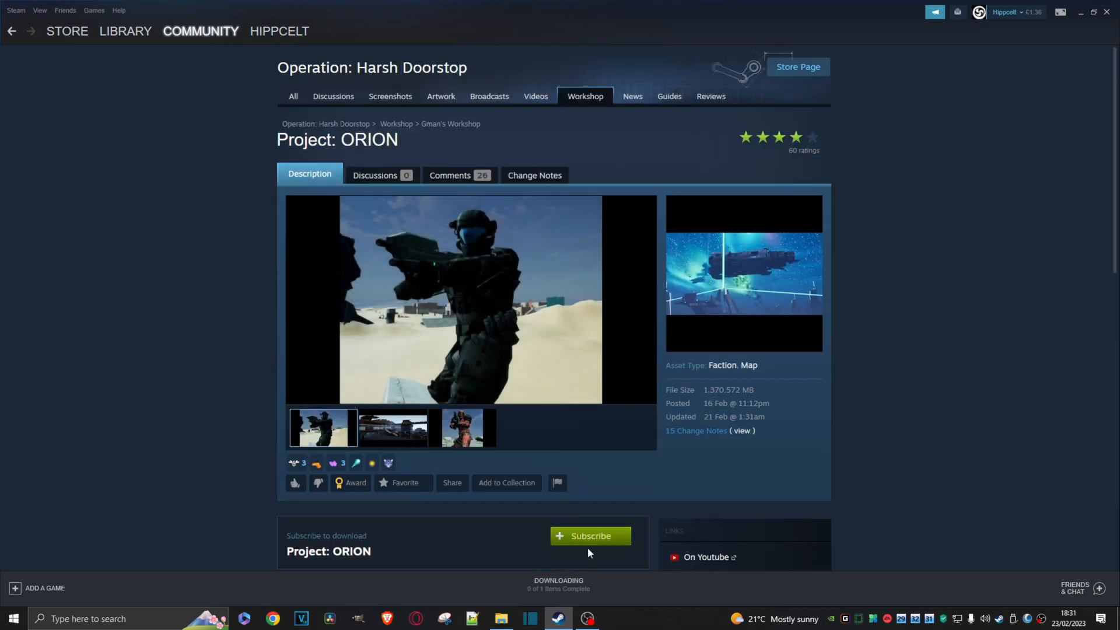
click(589, 536)
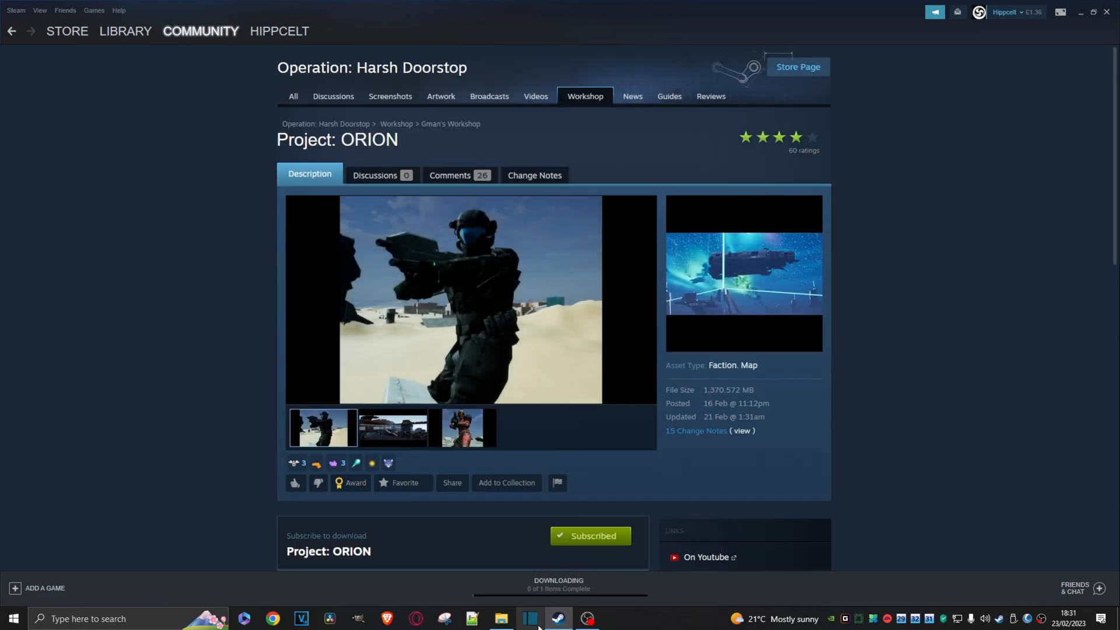
click(392, 427)
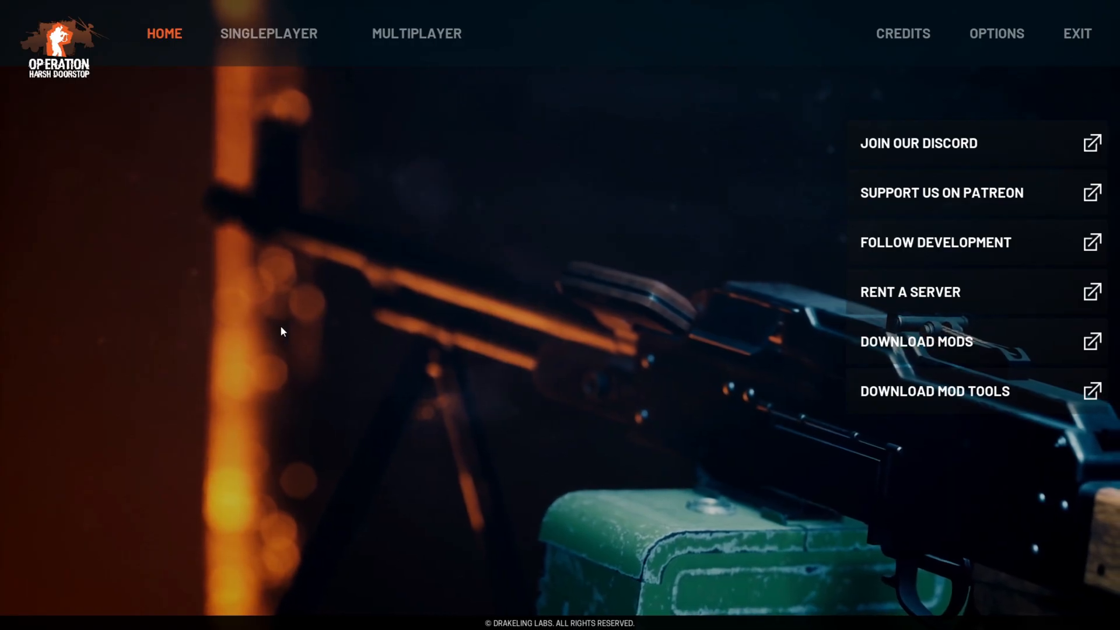
Pick Risala, set factions to ODST versus AZURE, and enter 64 BLUFOR bots.
click(269, 32)
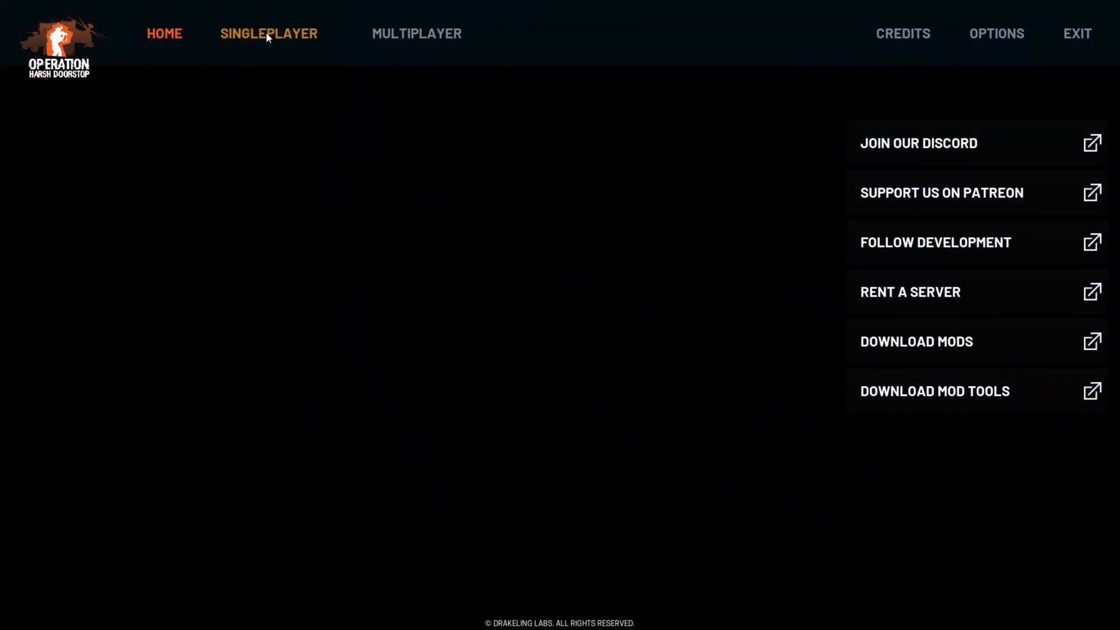
click(269, 33)
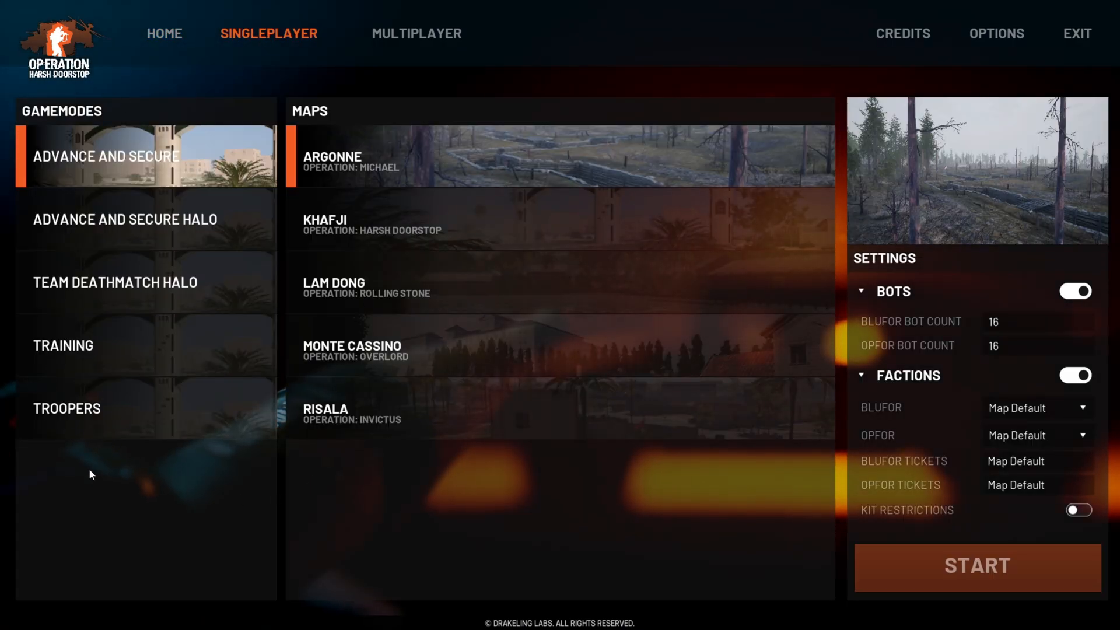
mouse_move(159, 318)
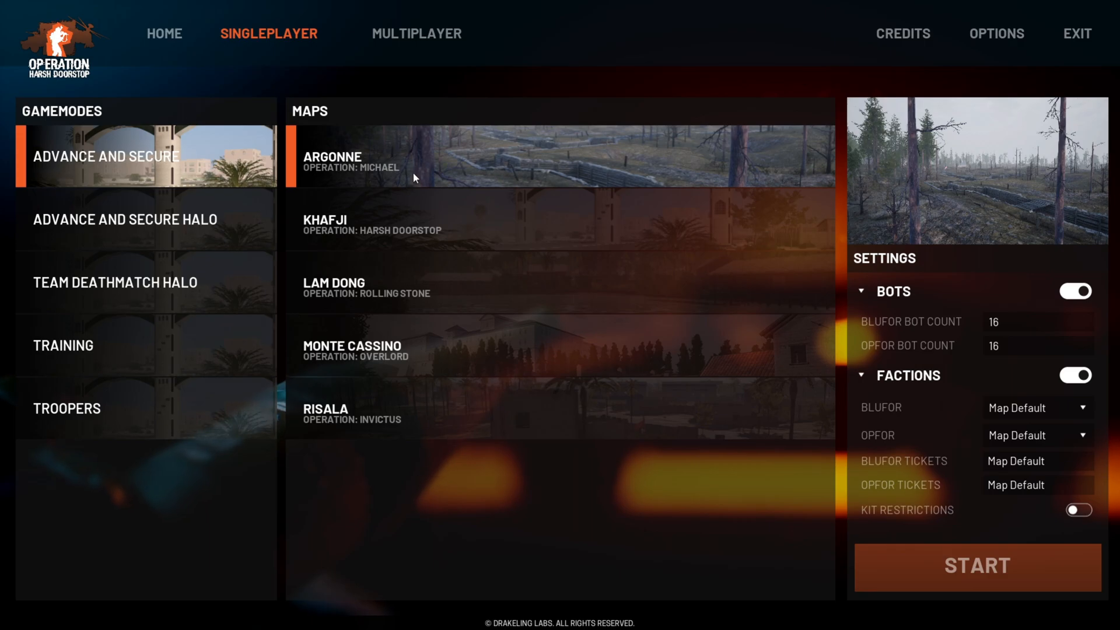
click(559, 413)
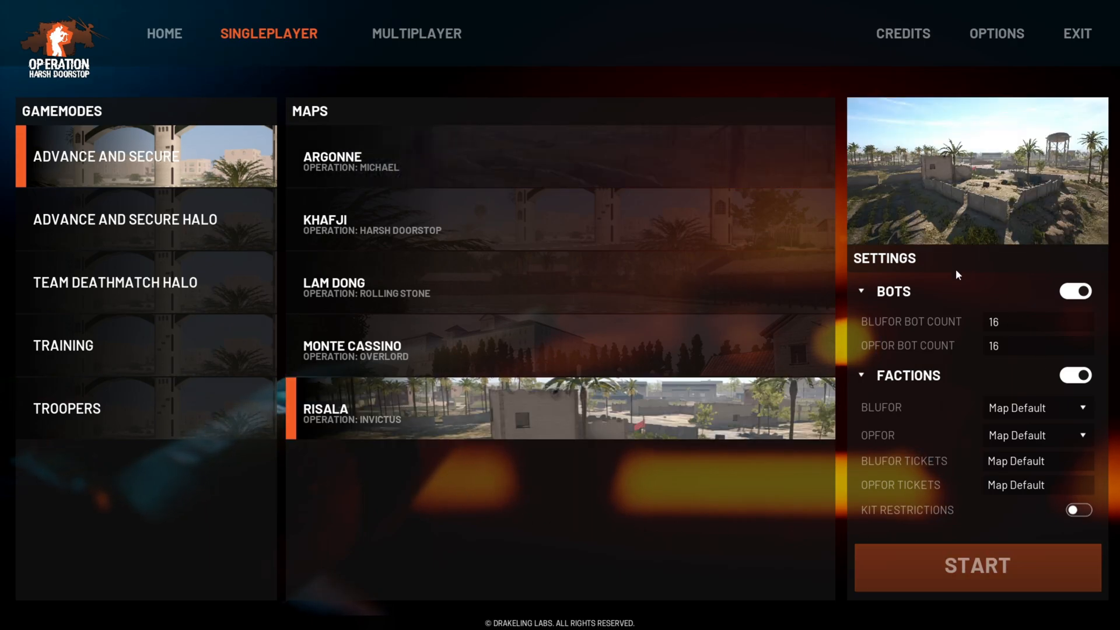
click(1036, 407)
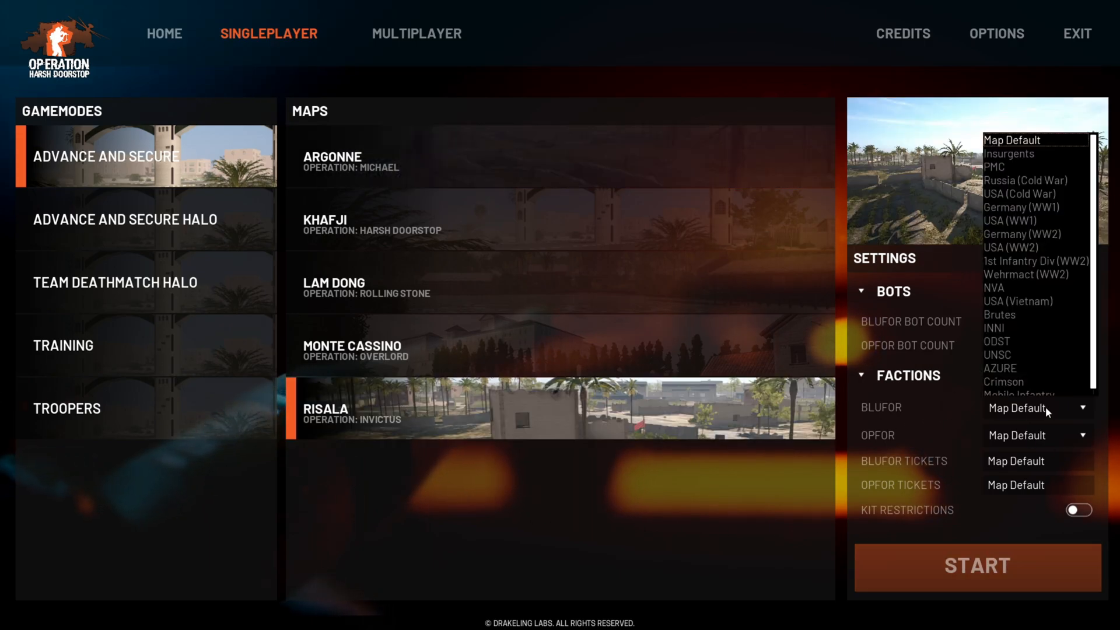
click(994, 341)
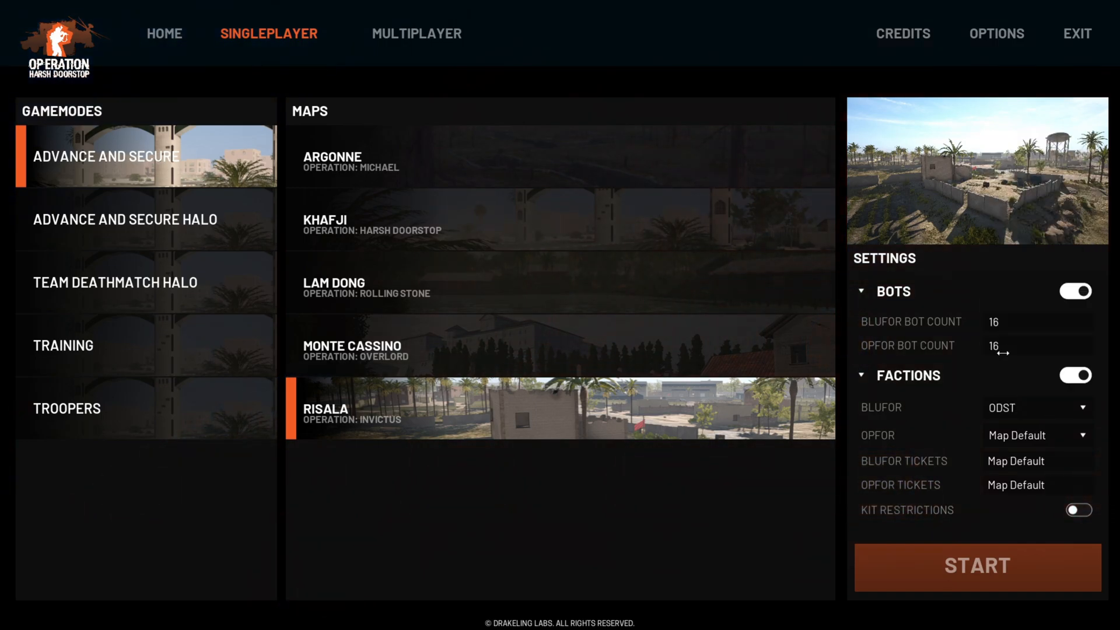
click(1036, 407)
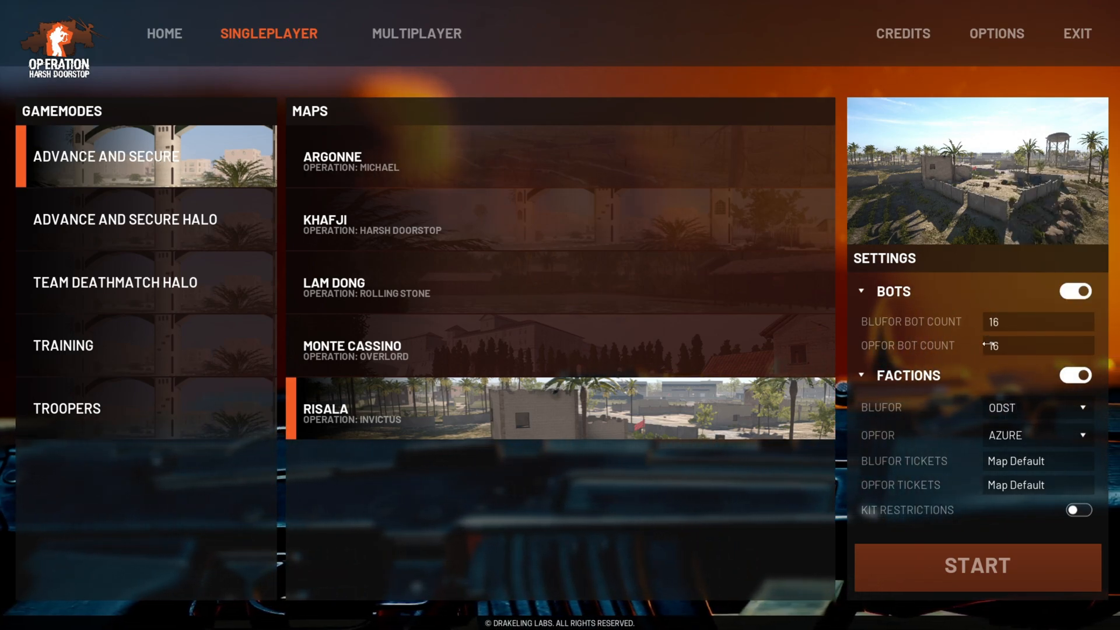
click(1036, 321)
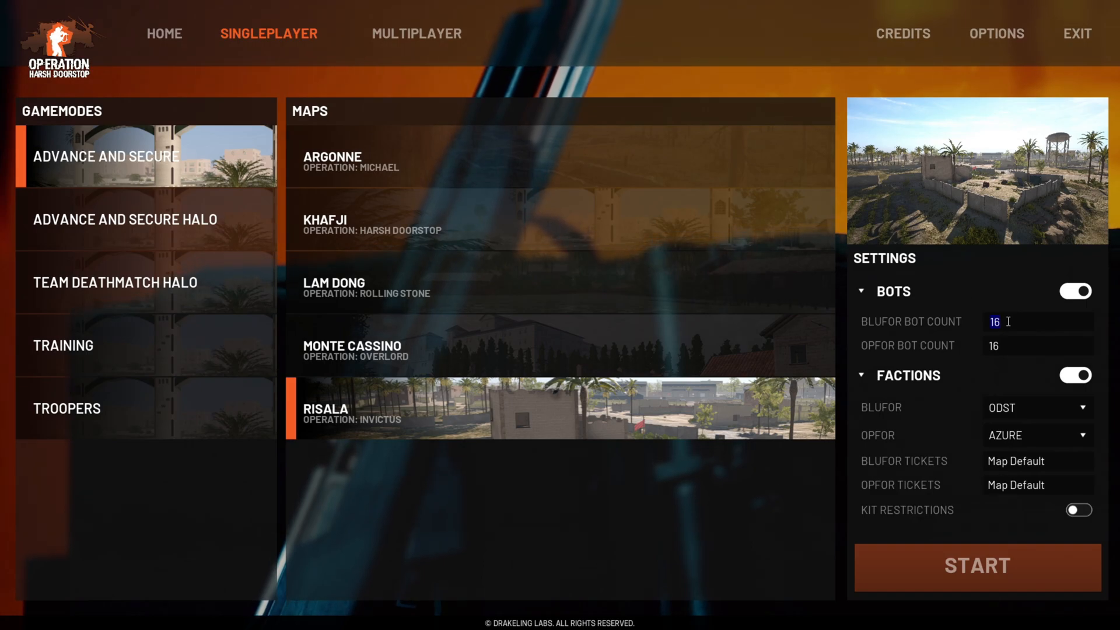
text(64)
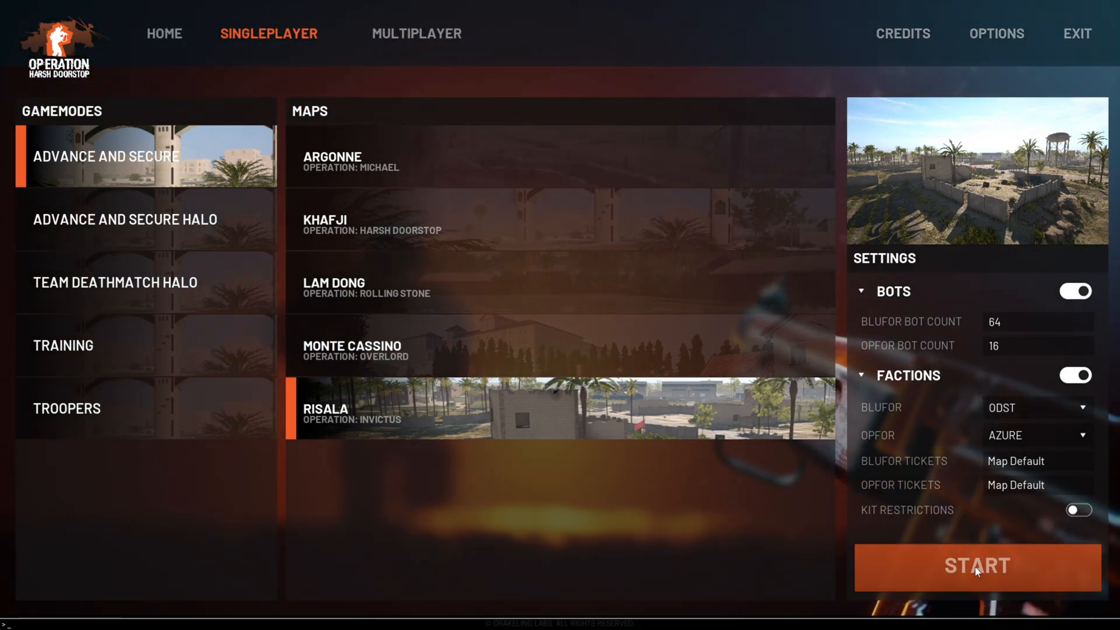
Start the Risala match as ODST, then leave it and confirm.
click(977, 566)
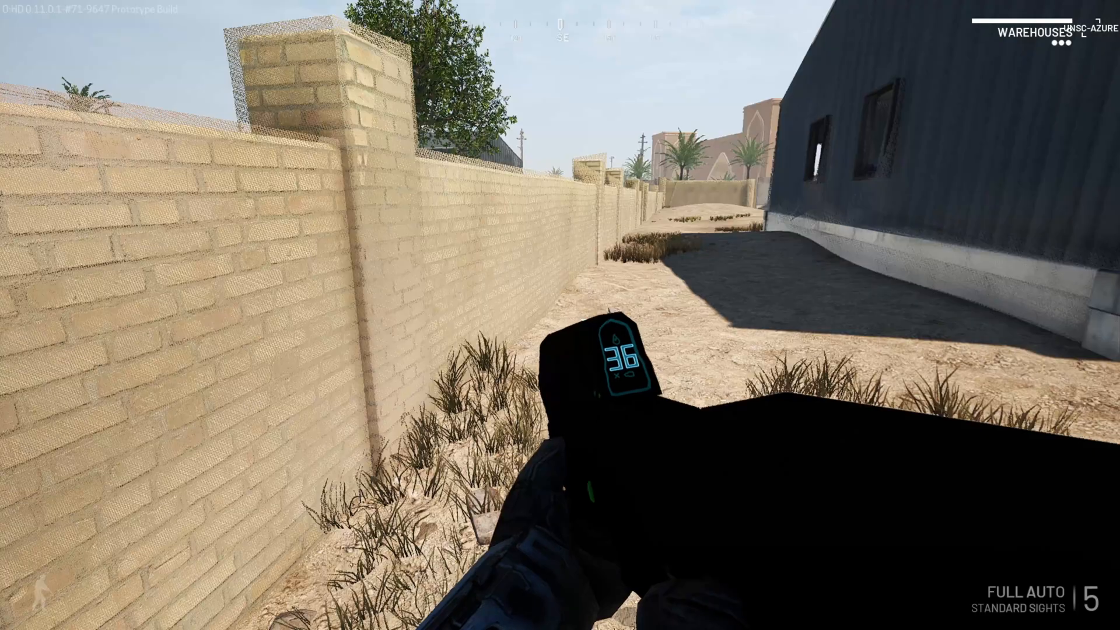
mouse_move(560, 315)
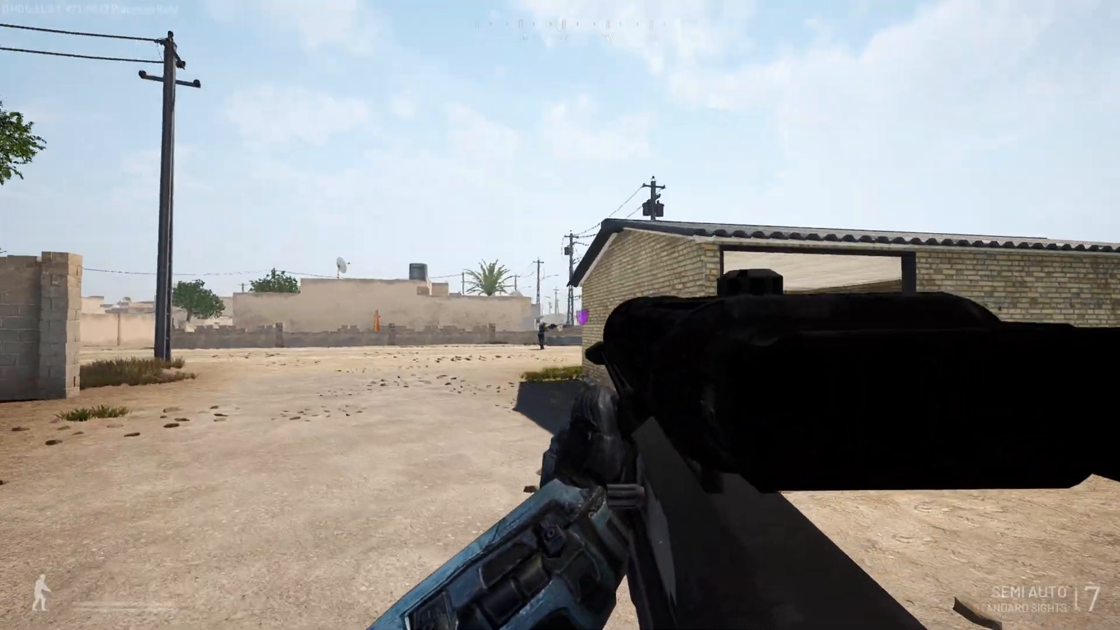
click(335, 34)
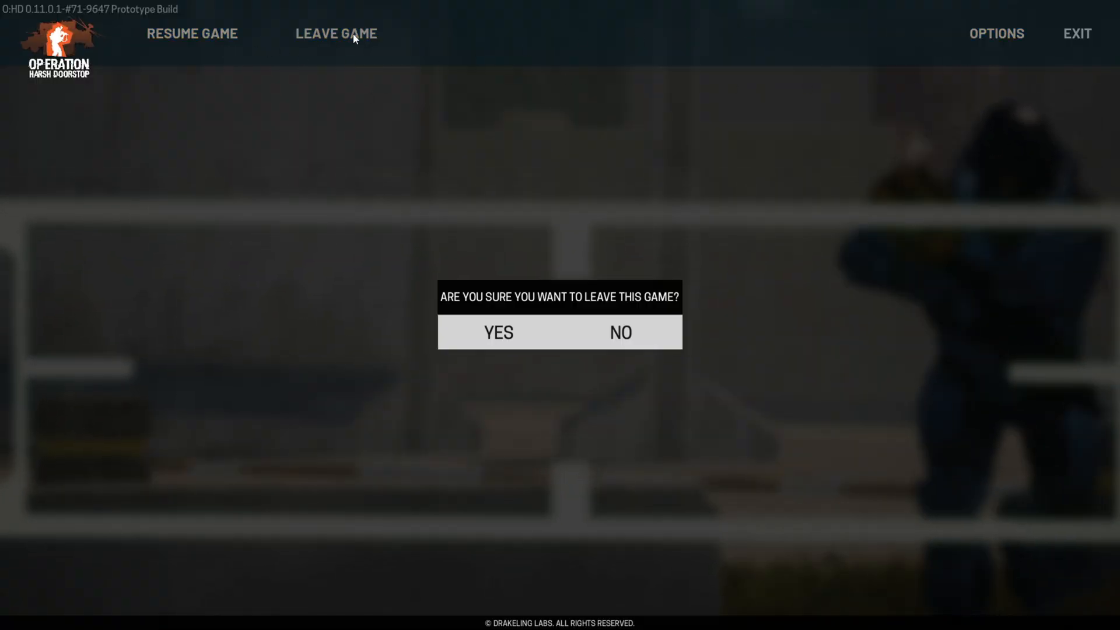
click(497, 332)
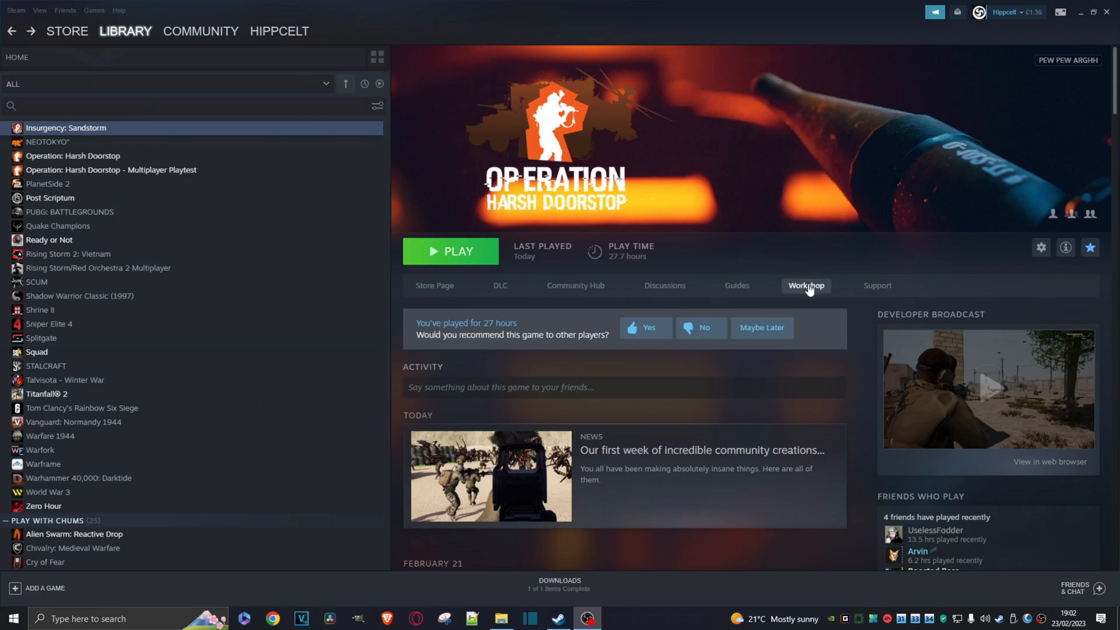
View the subscribed Workshop items, Delta Force '93 and Troopers Preview, then go back.
click(200, 31)
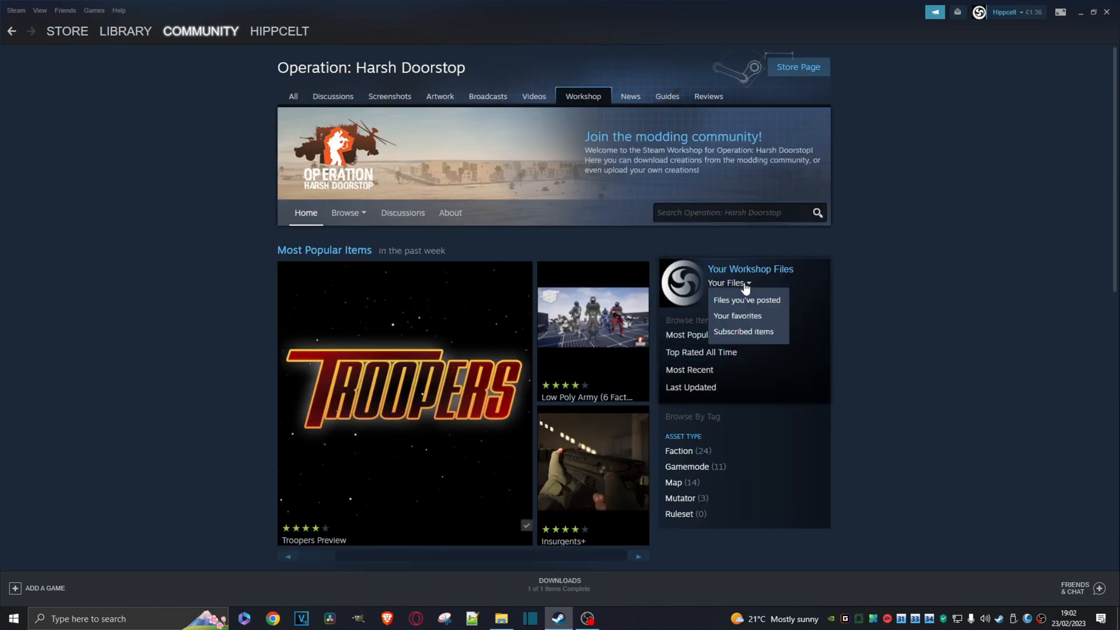
click(736, 315)
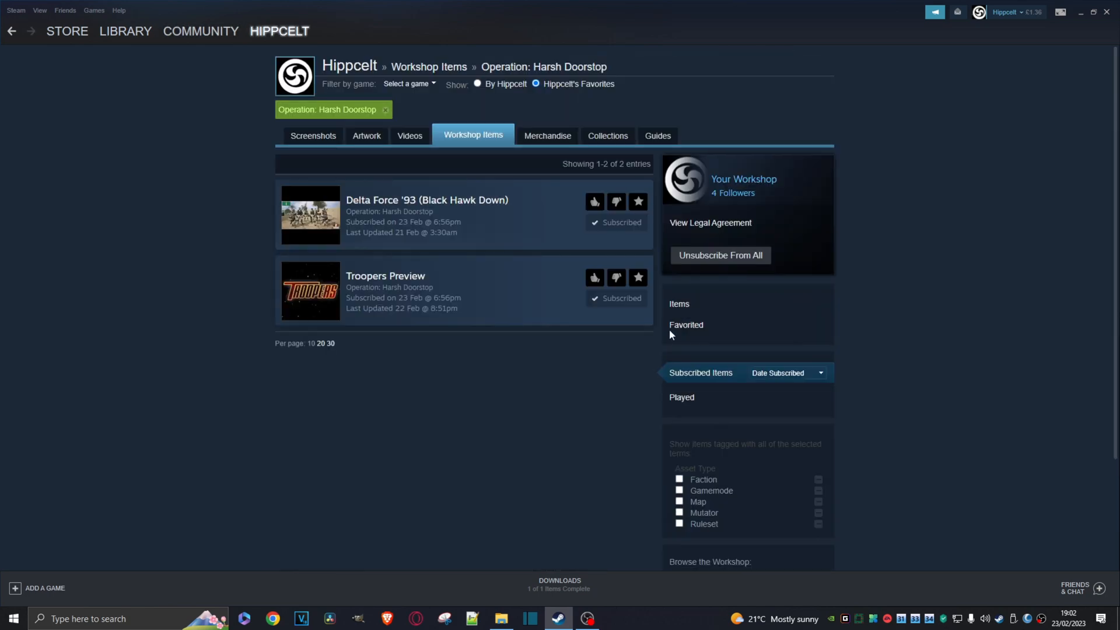
mouse_move(615, 298)
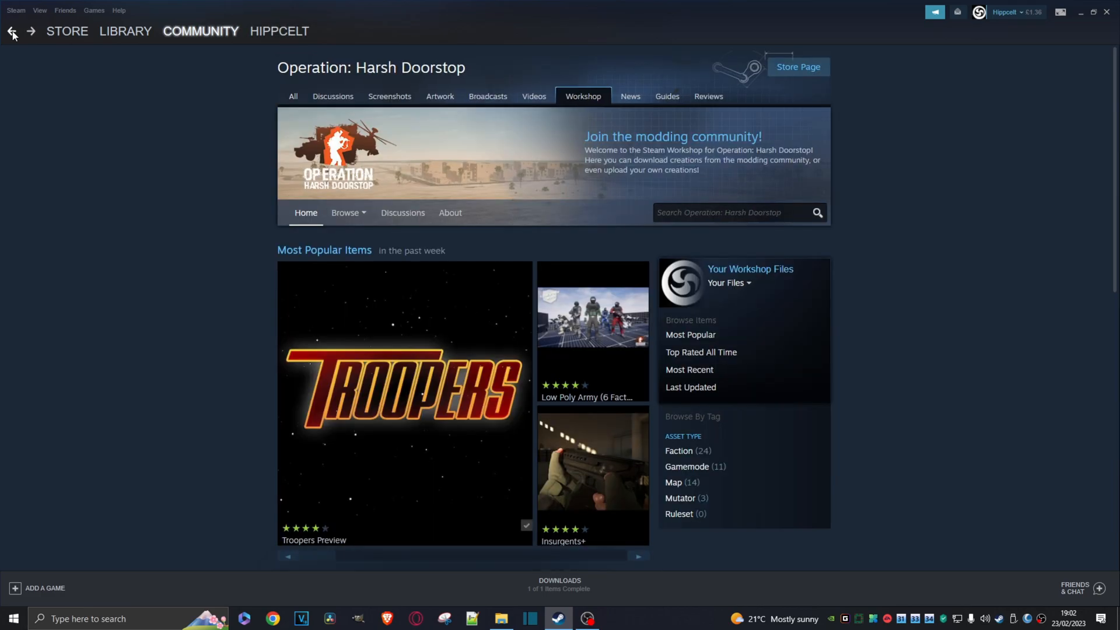
click(125, 31)
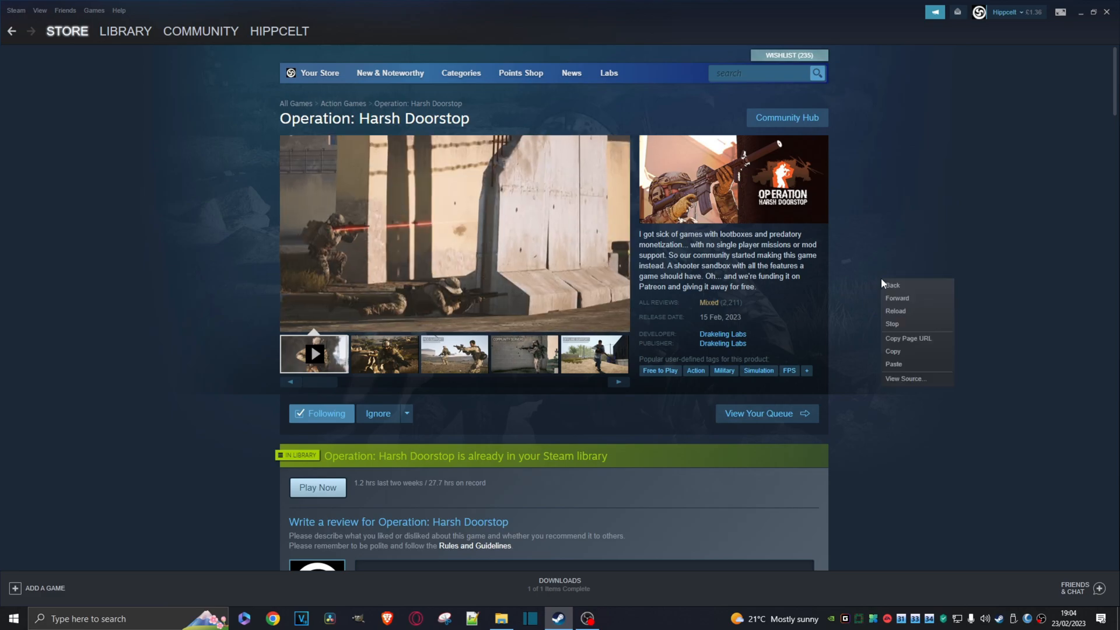
mouse_move(896, 342)
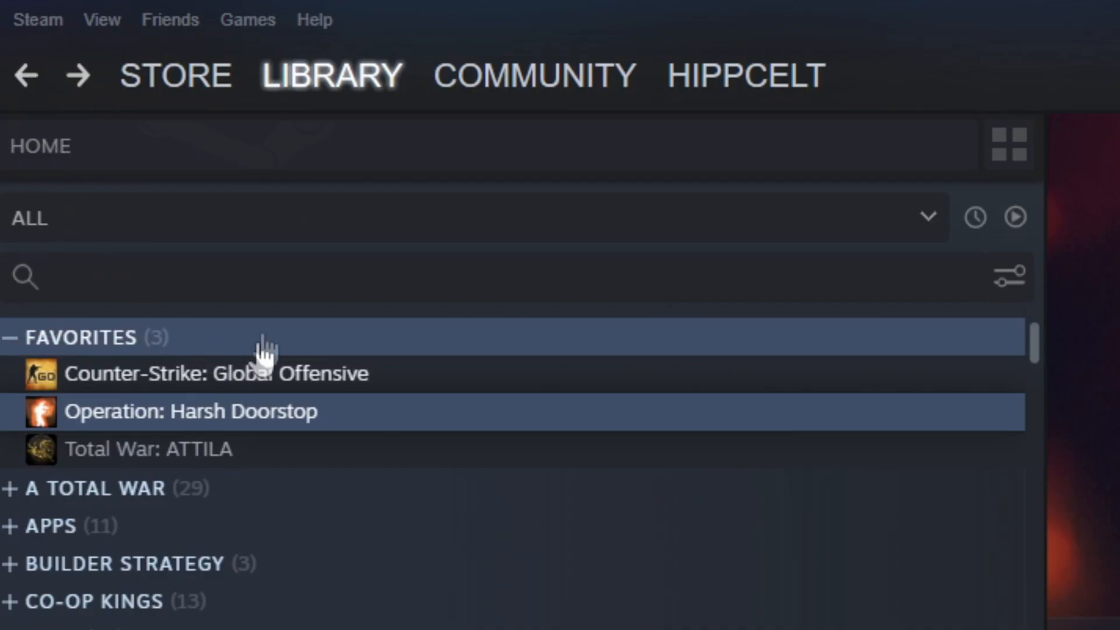
Paste the store page URL into library search and pick out app ID 736590.
click(286, 277)
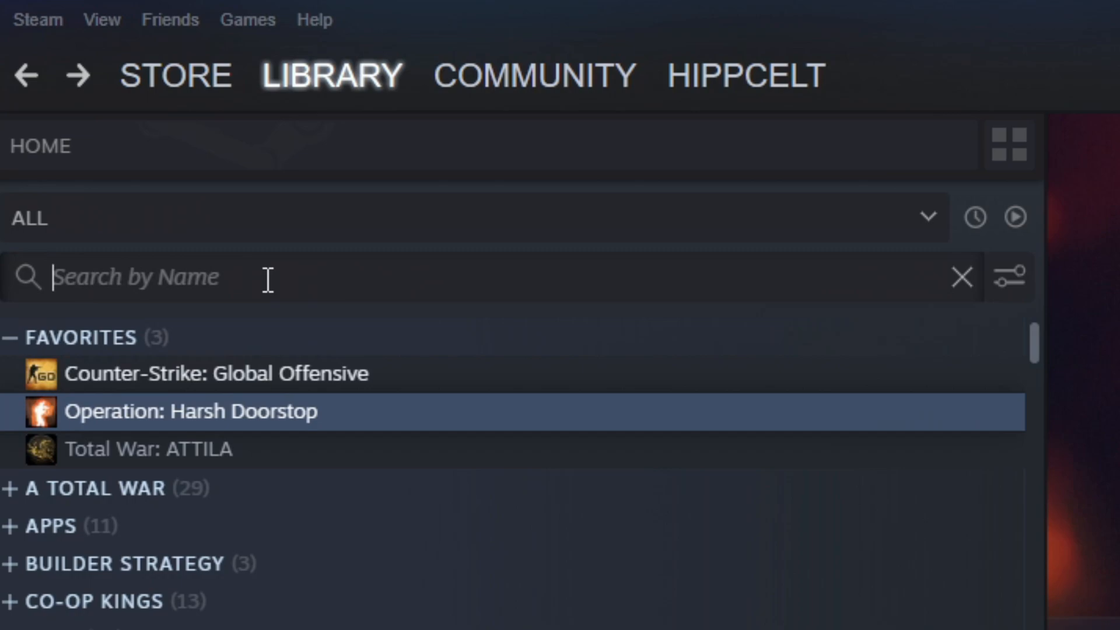
text(https://store.steampowered.com/app/736590/Operation_Harsh_Doorstop/)
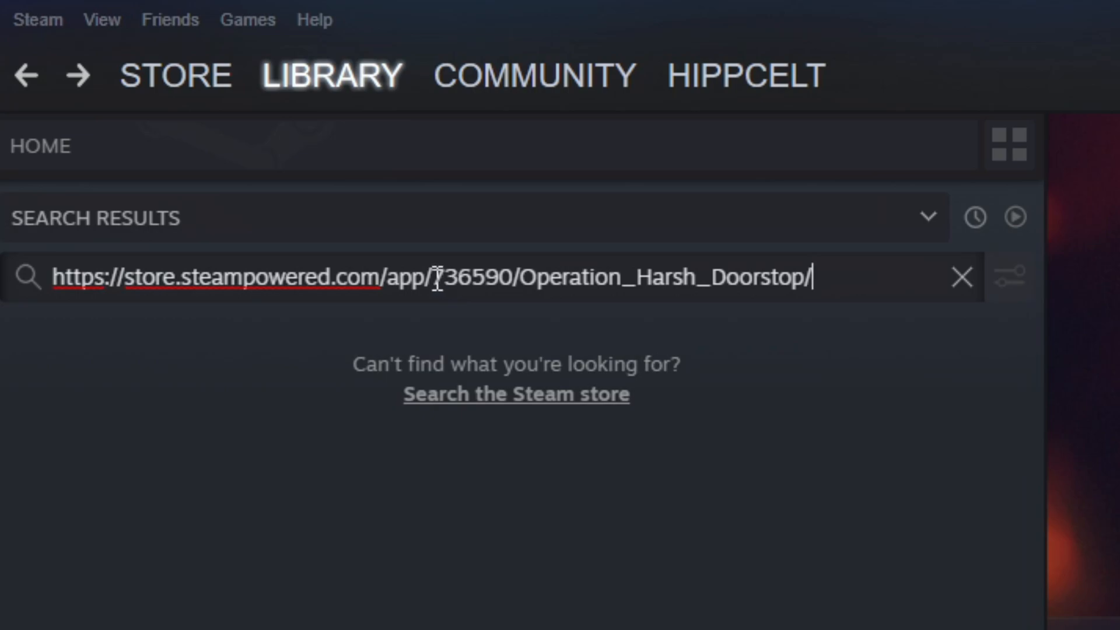
double_click(471, 277)
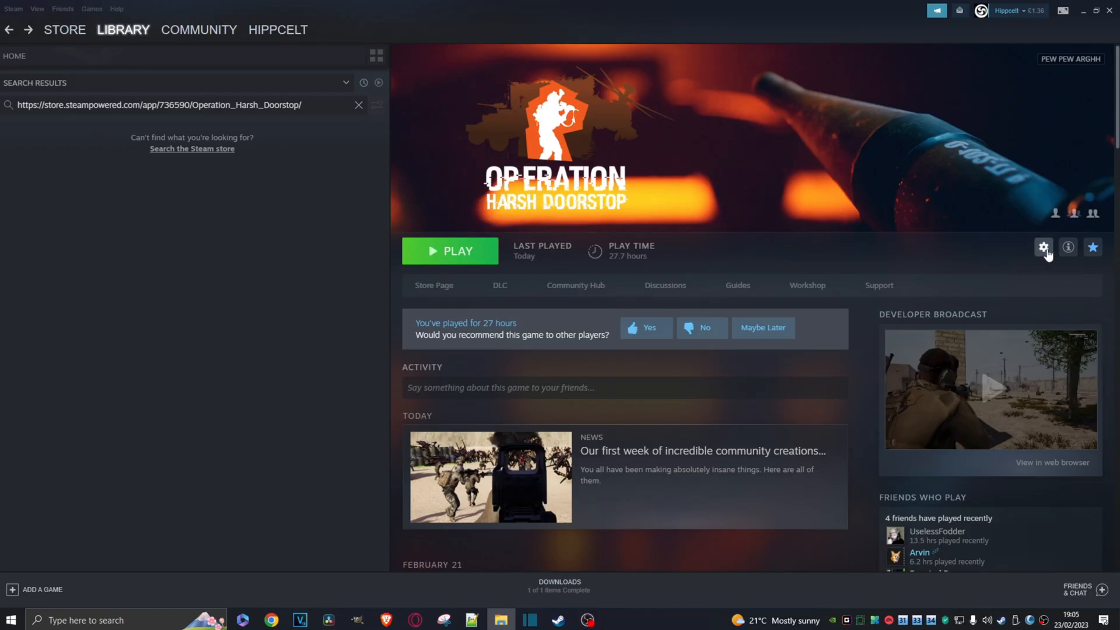
Browse the game's local files and go up into steamapps\workshop.
click(1043, 247)
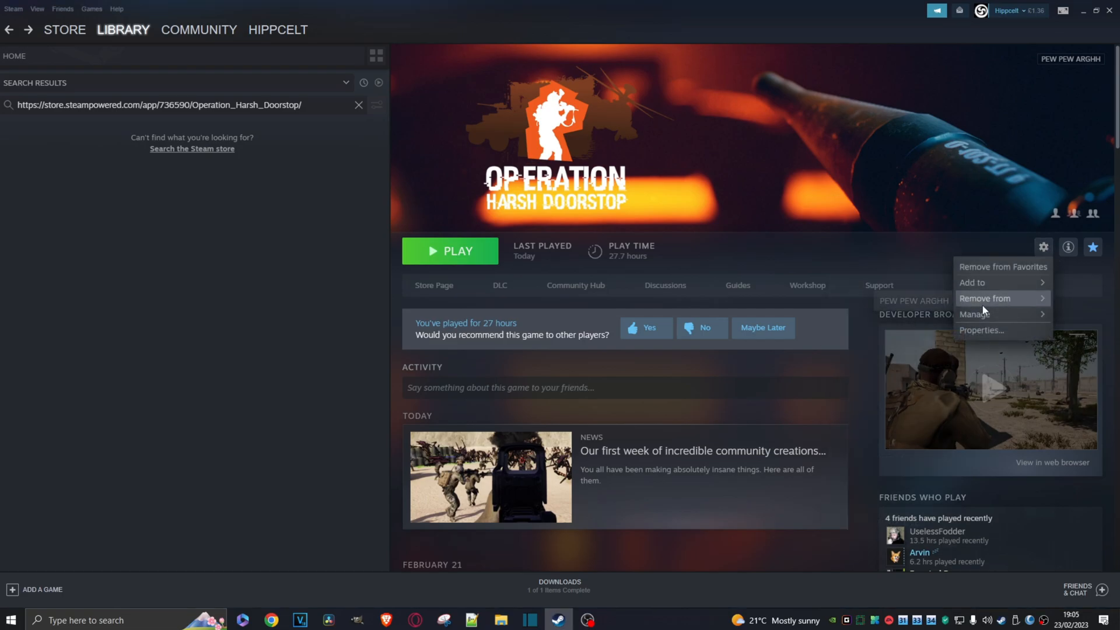
mouse_move(975, 315)
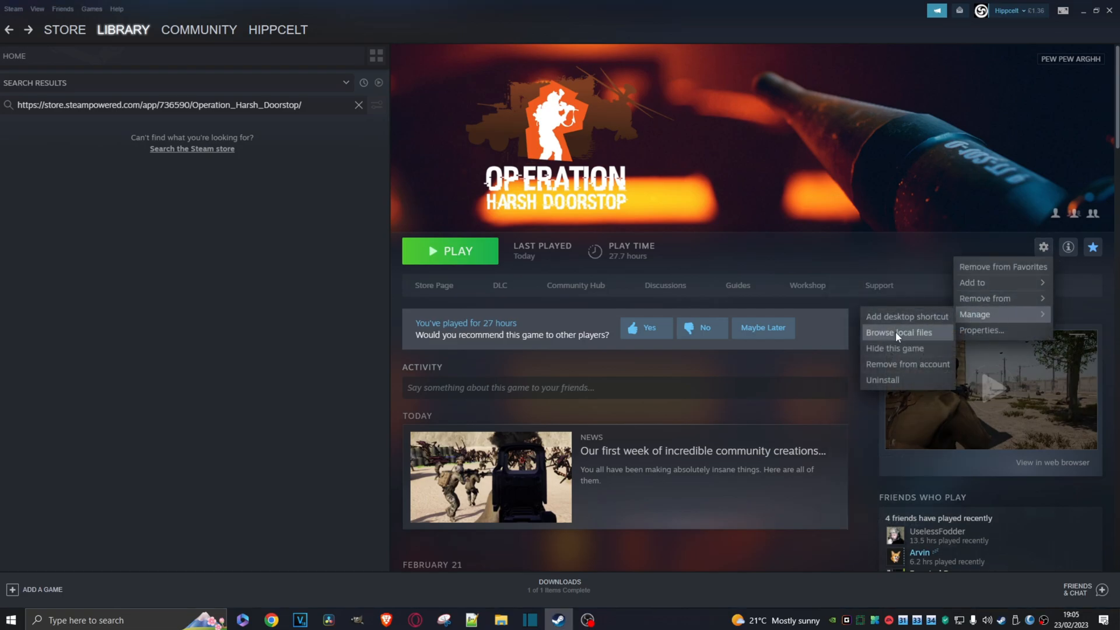
click(898, 332)
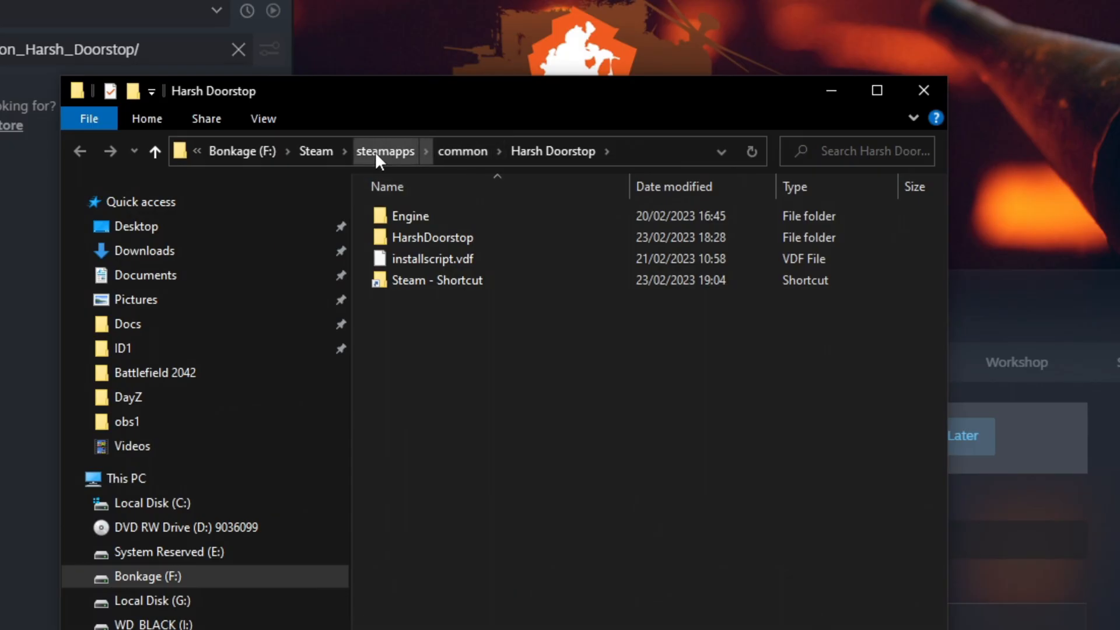
click(385, 151)
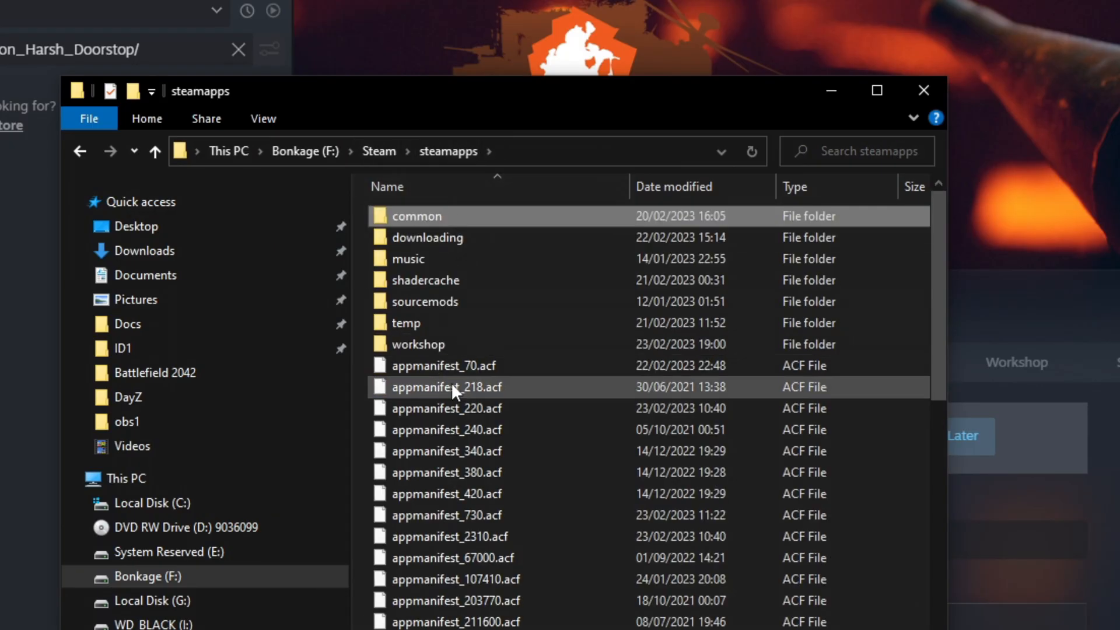
click(418, 343)
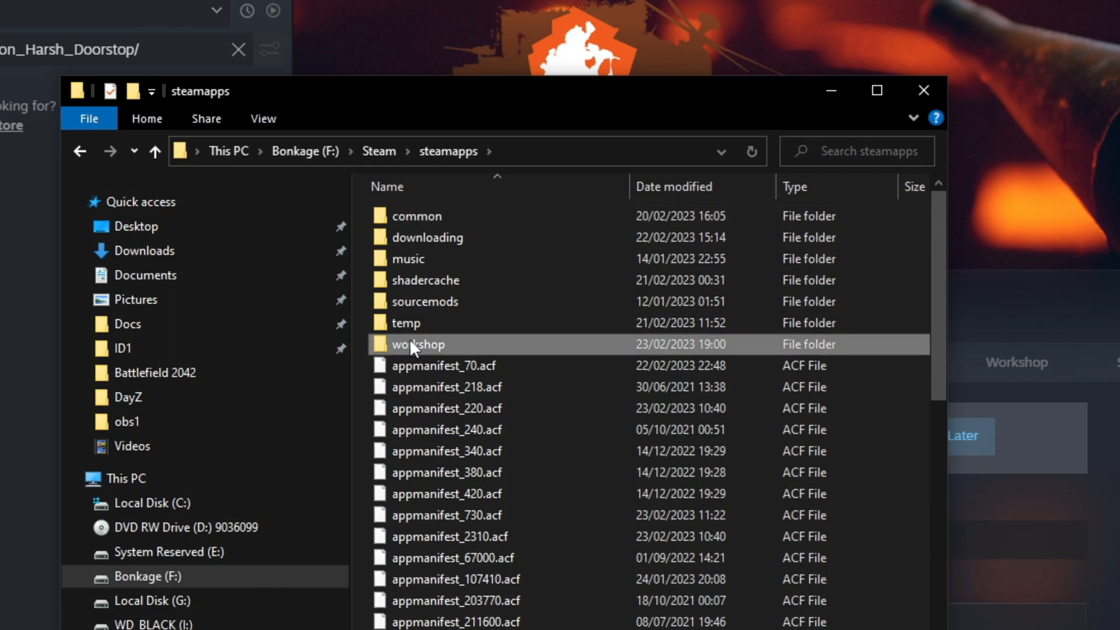
double_click(417, 344)
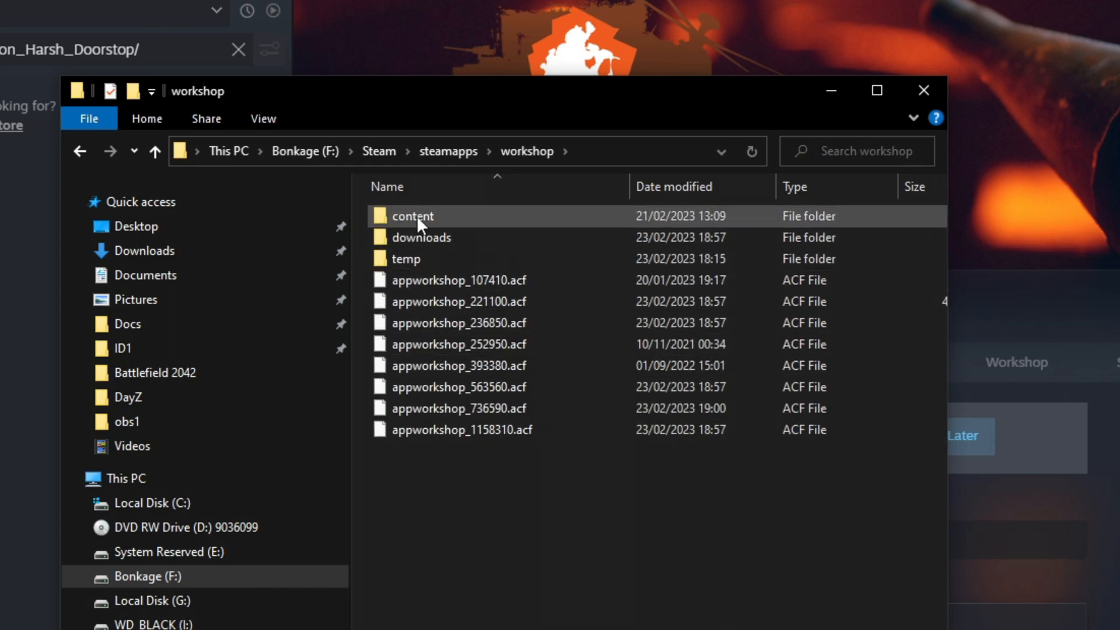
double_click(411, 216)
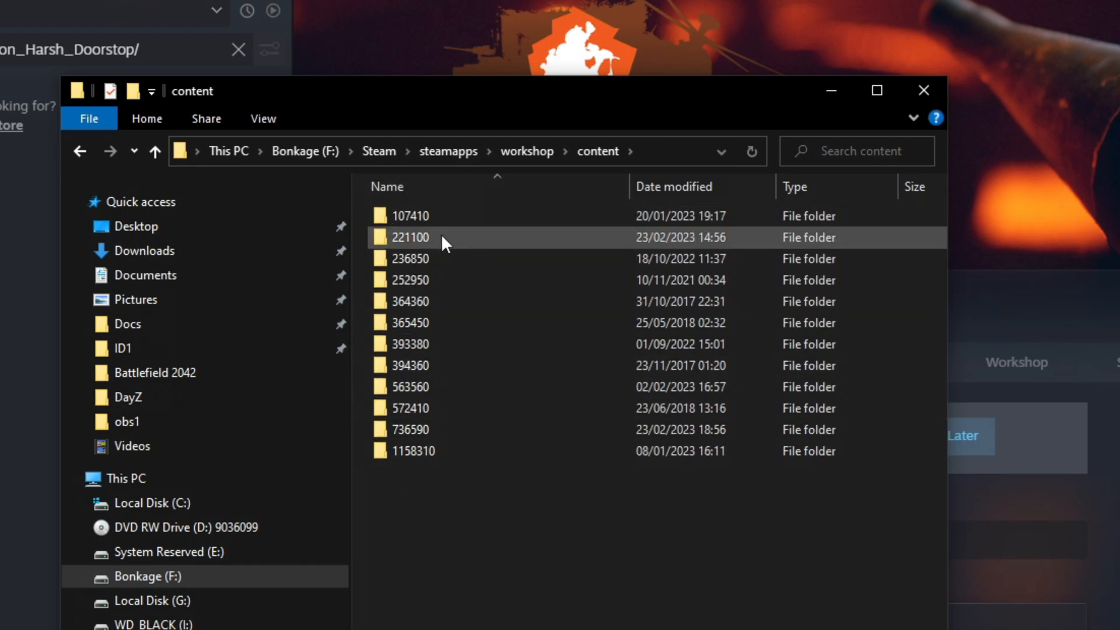
mouse_move(410, 430)
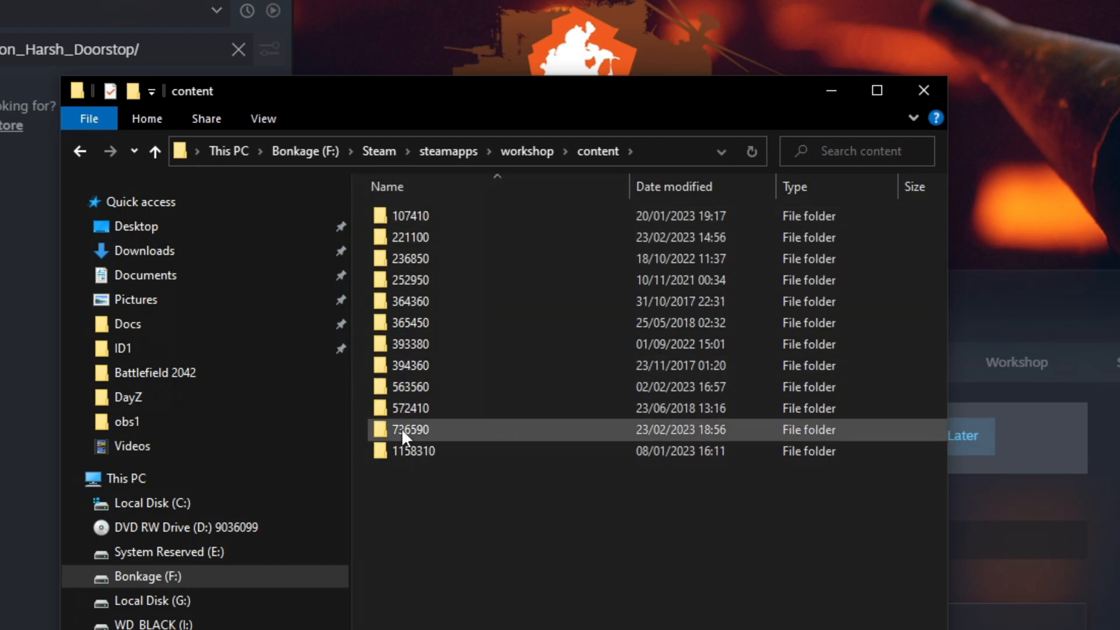
mouse_move(407, 429)
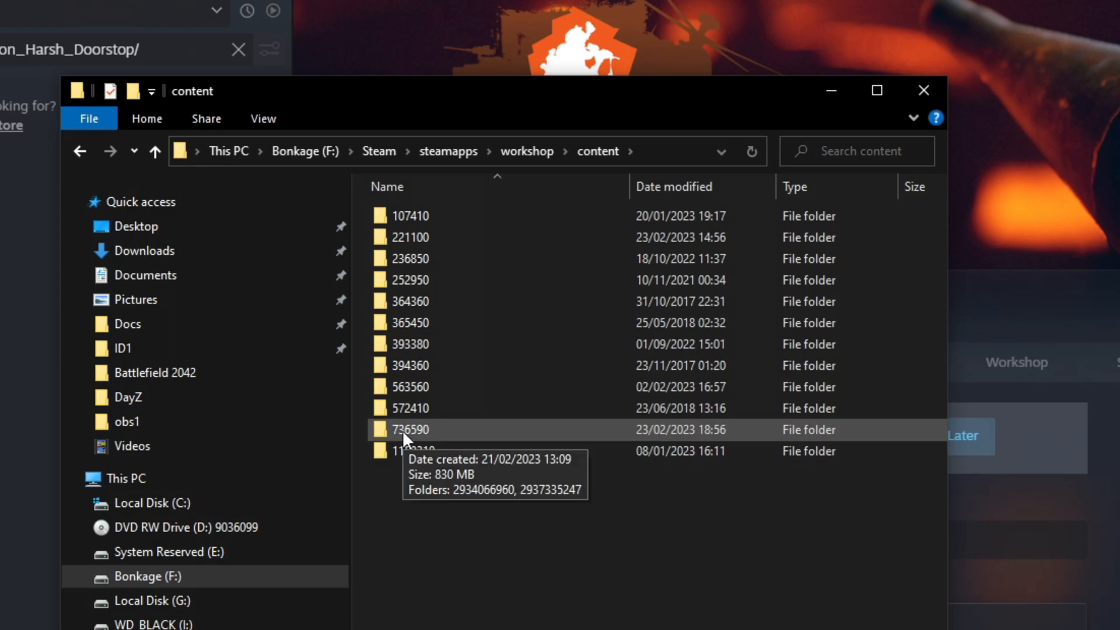
double_click(410, 429)
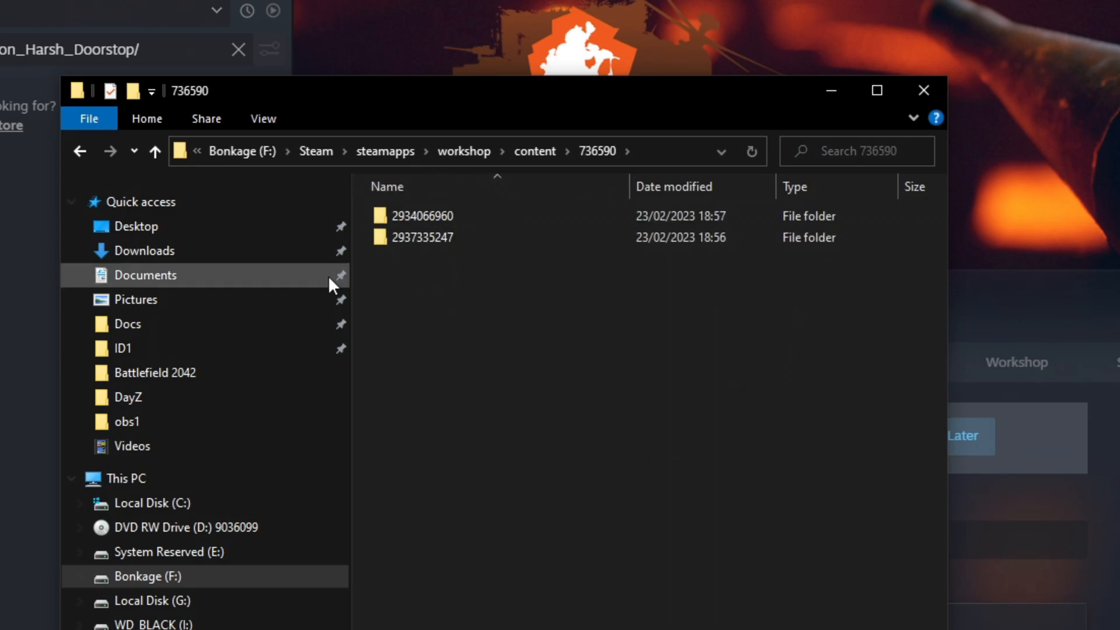
click(421, 236)
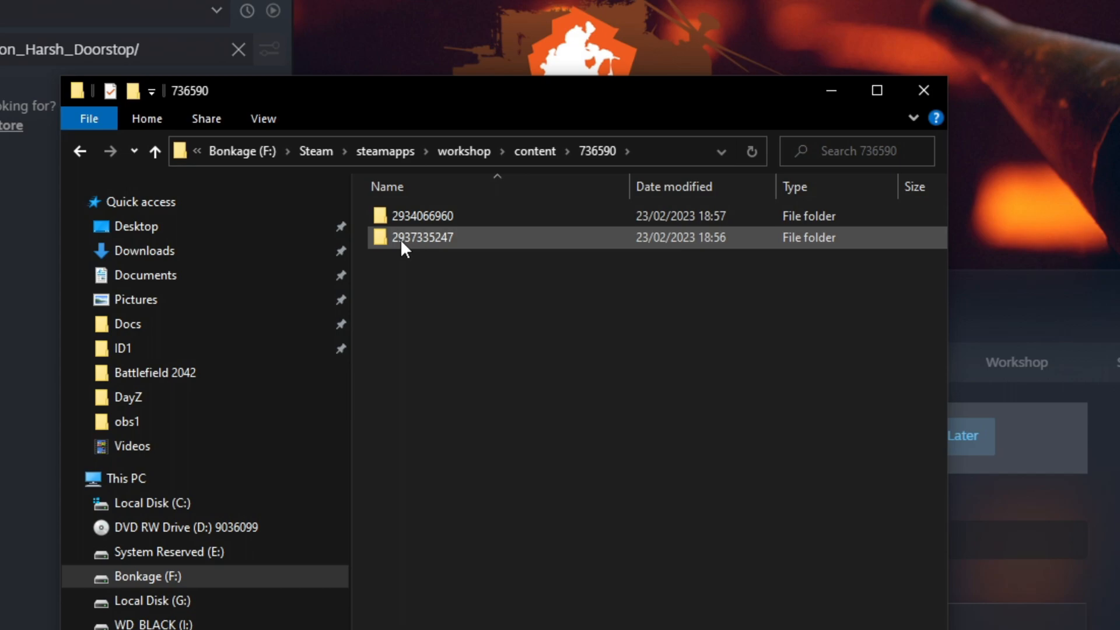
mouse_move(435, 255)
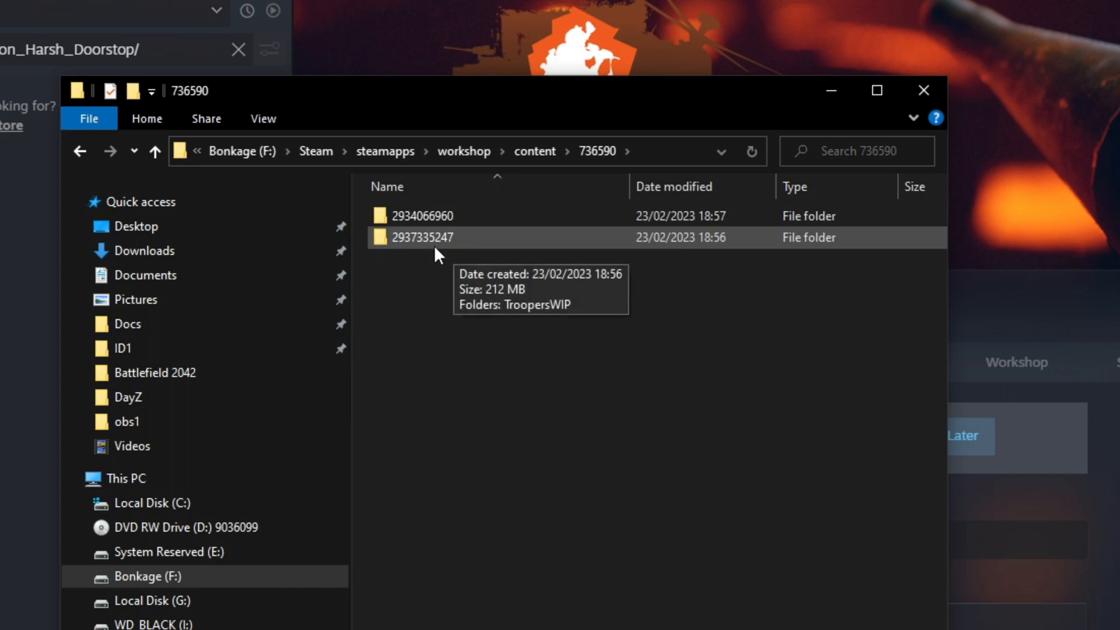
mouse_move(463, 253)
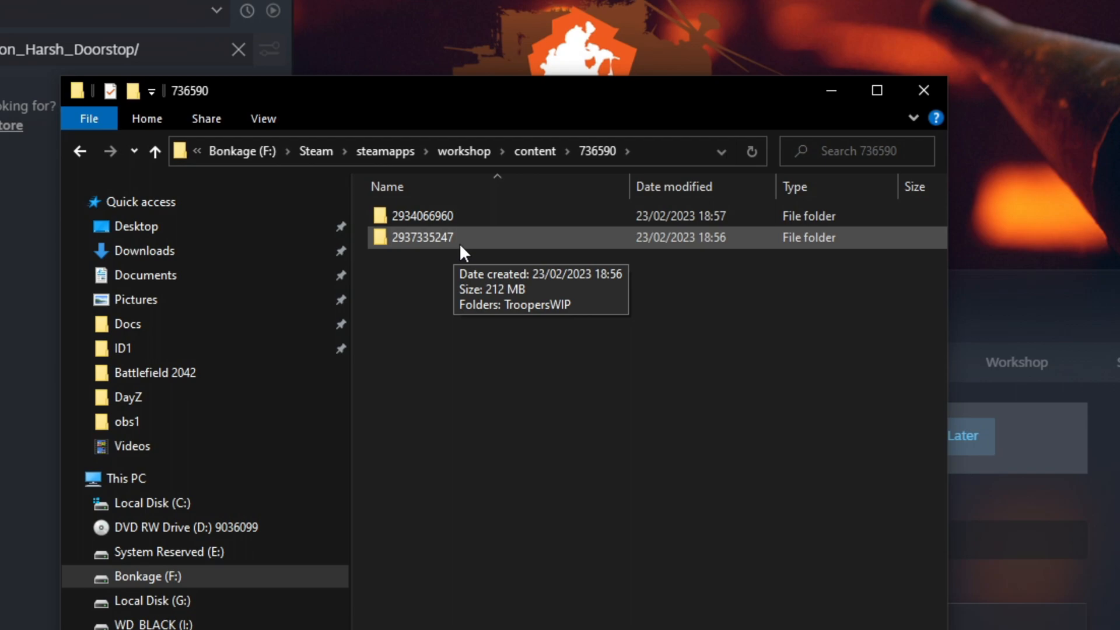
double_click(422, 238)
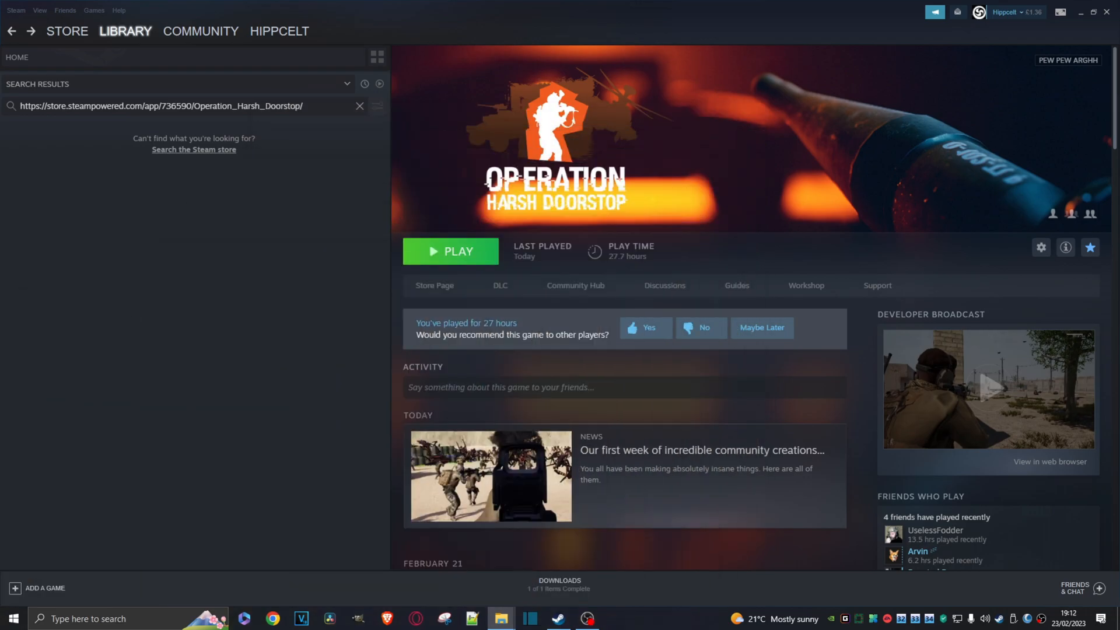
Open the HarshDoorstop folder and create a new folder named Mods.
click(1040, 247)
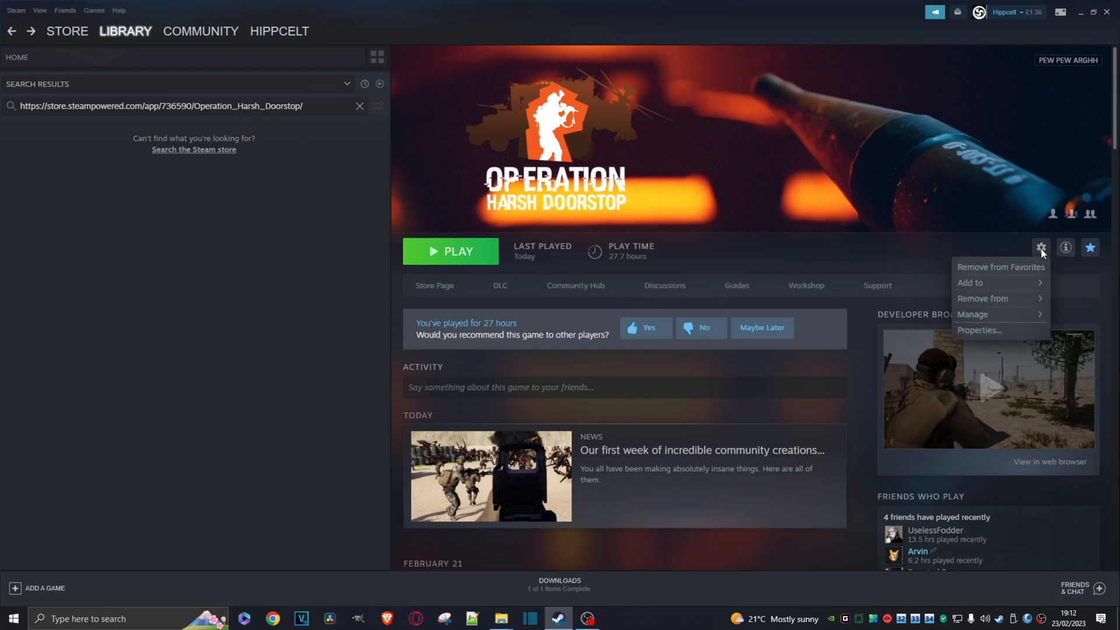
mouse_move(972, 315)
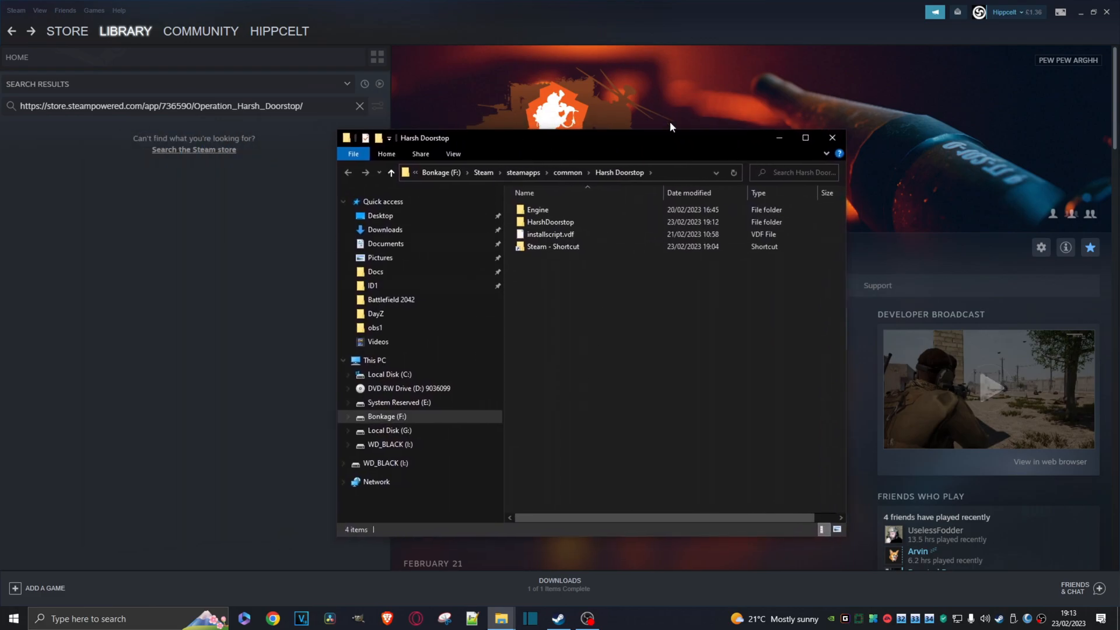
click(550, 223)
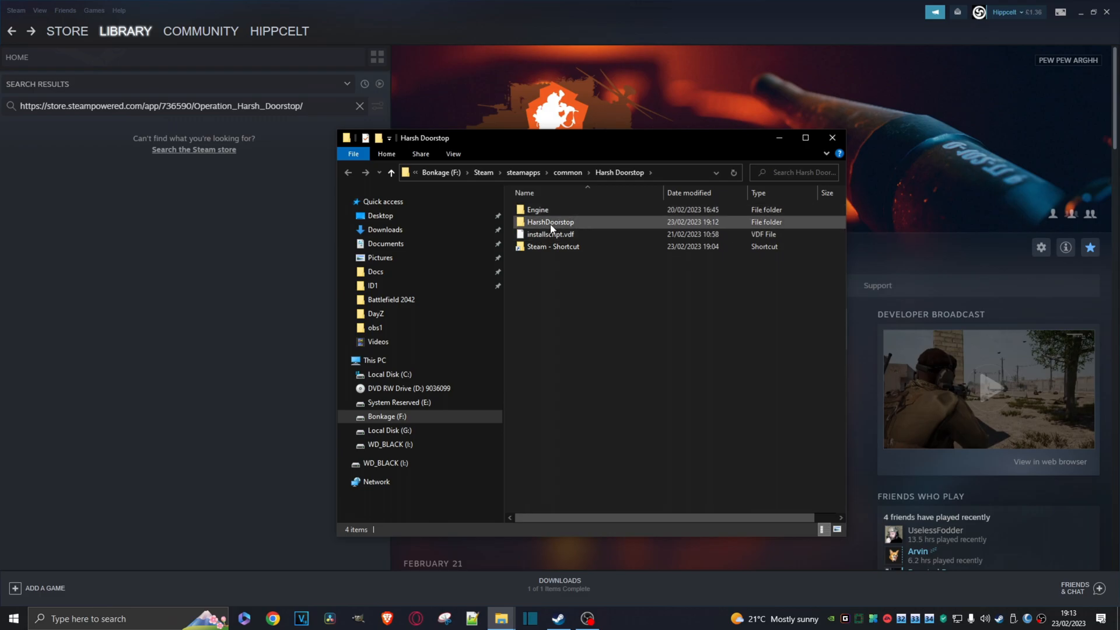
double_click(551, 222)
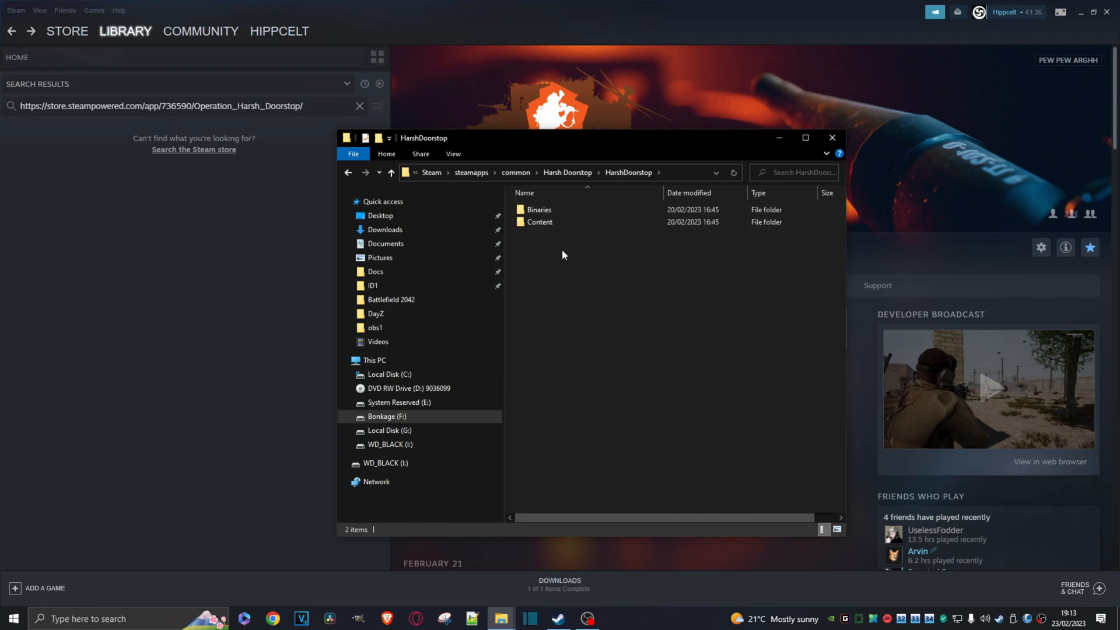
mouse_move(571, 252)
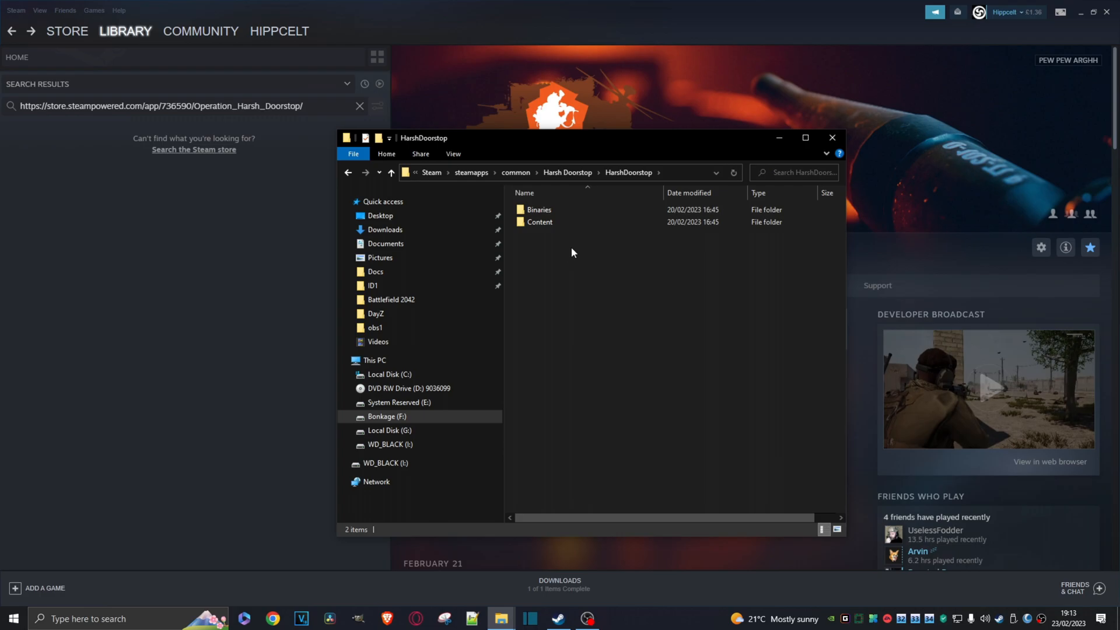
right_click(572, 252)
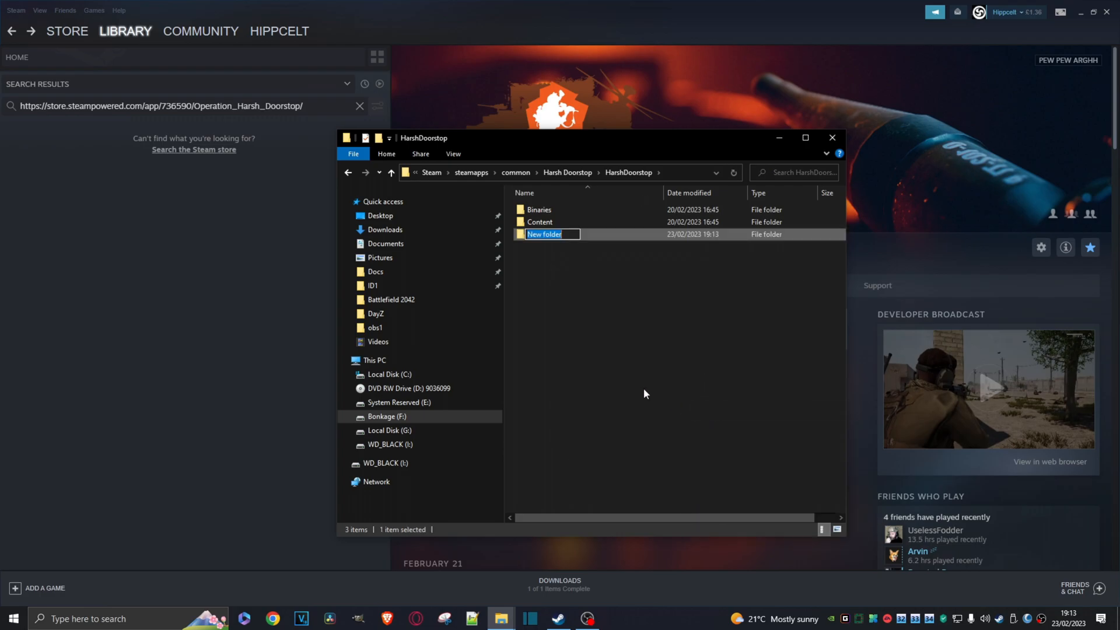
text(Mods)
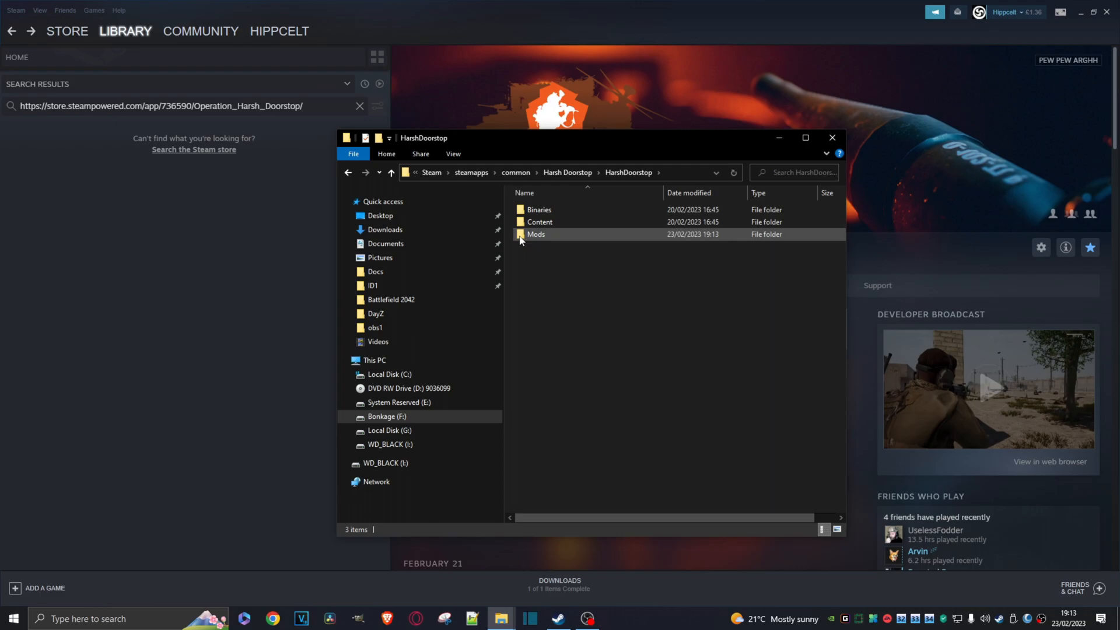
mouse_move(535, 234)
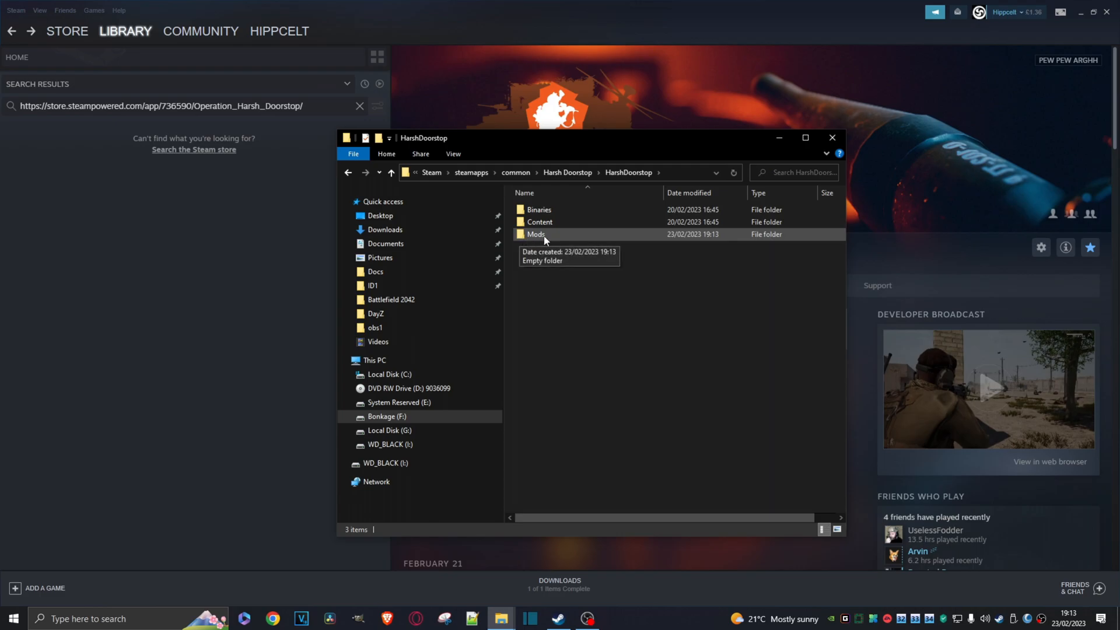
mouse_move(531, 239)
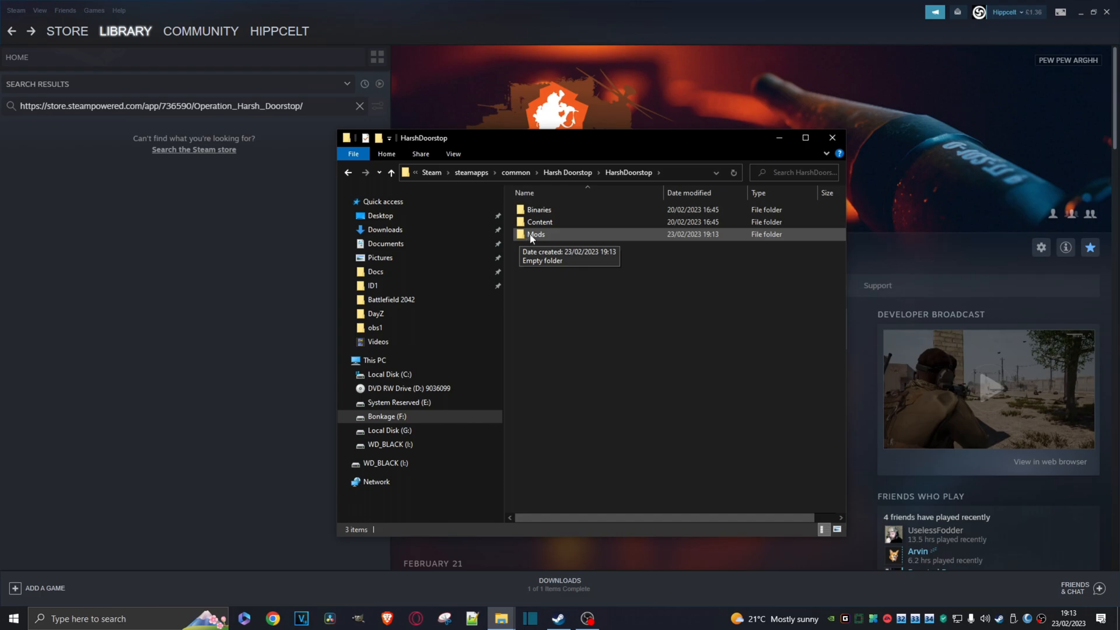
mouse_move(508, 253)
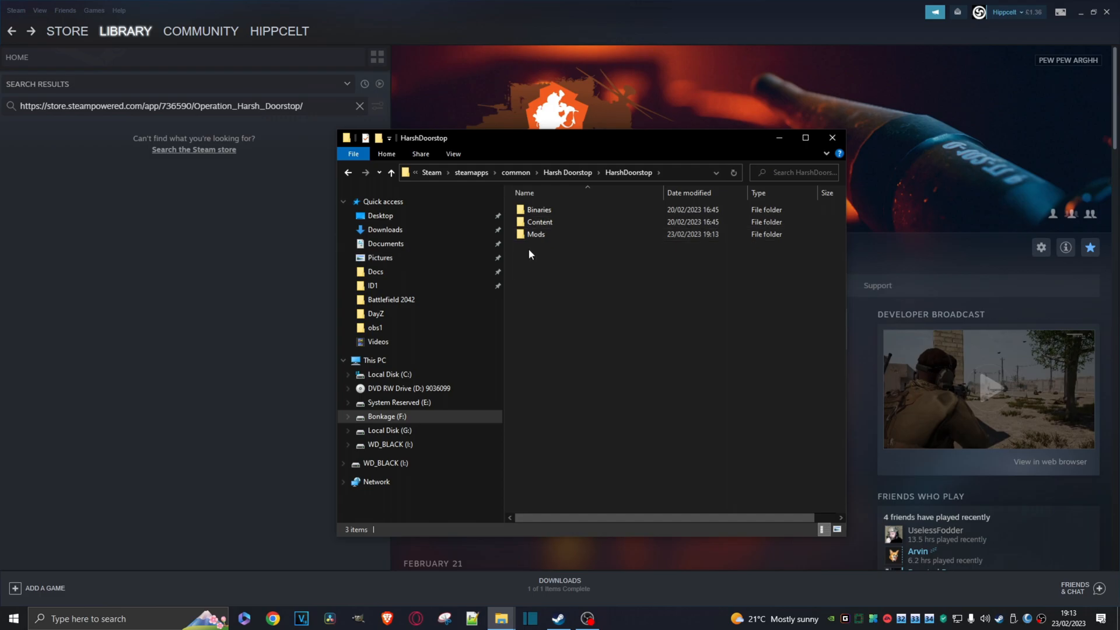
mouse_move(539, 242)
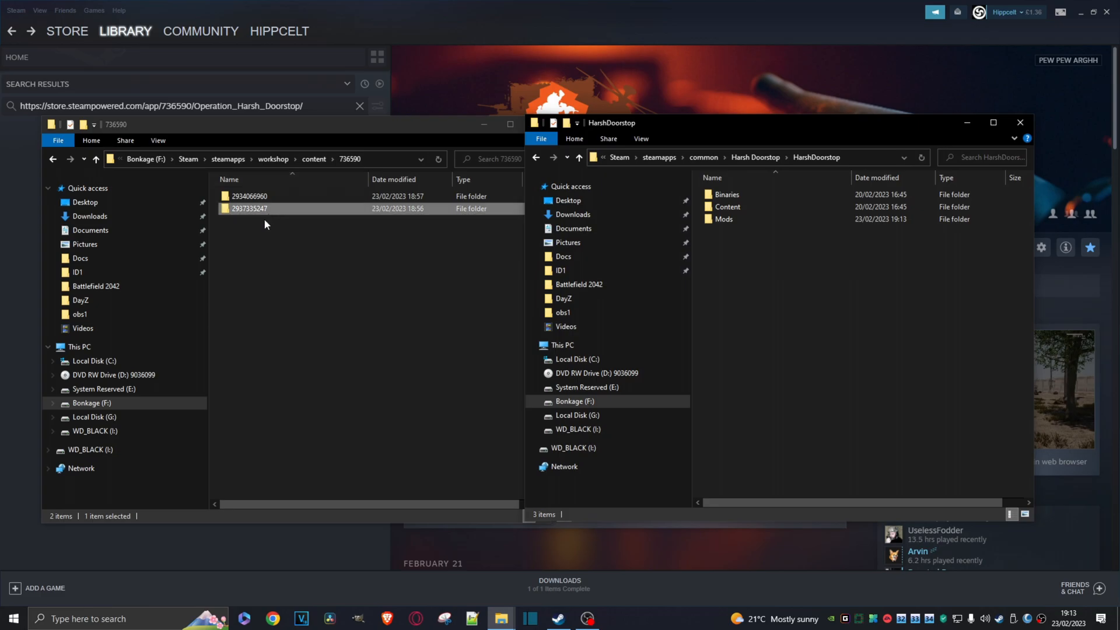
click(249, 196)
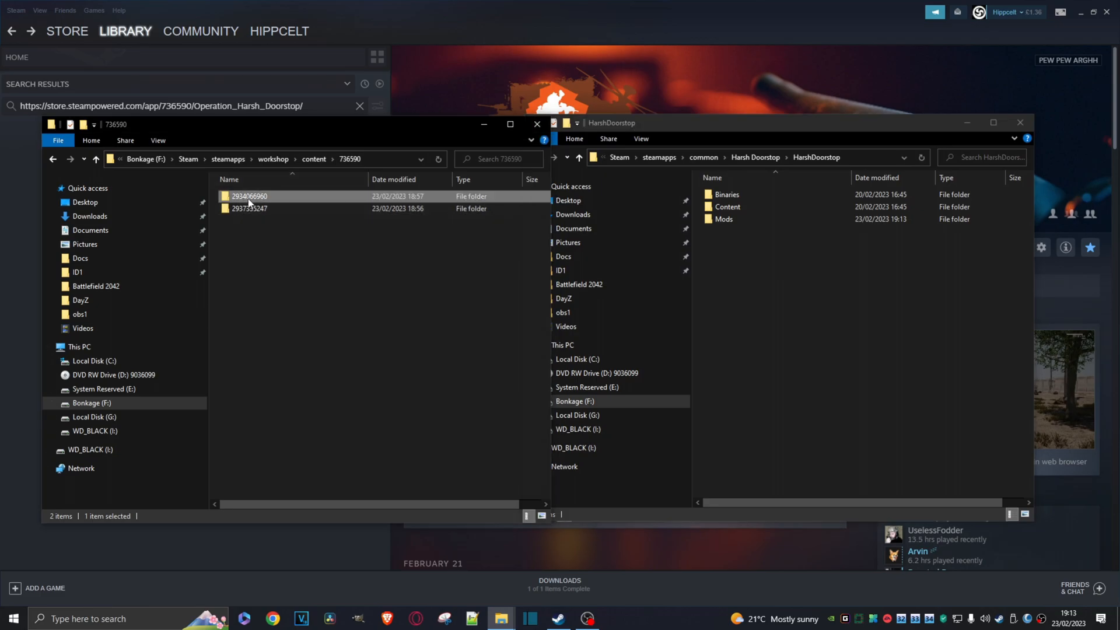
double_click(249, 196)
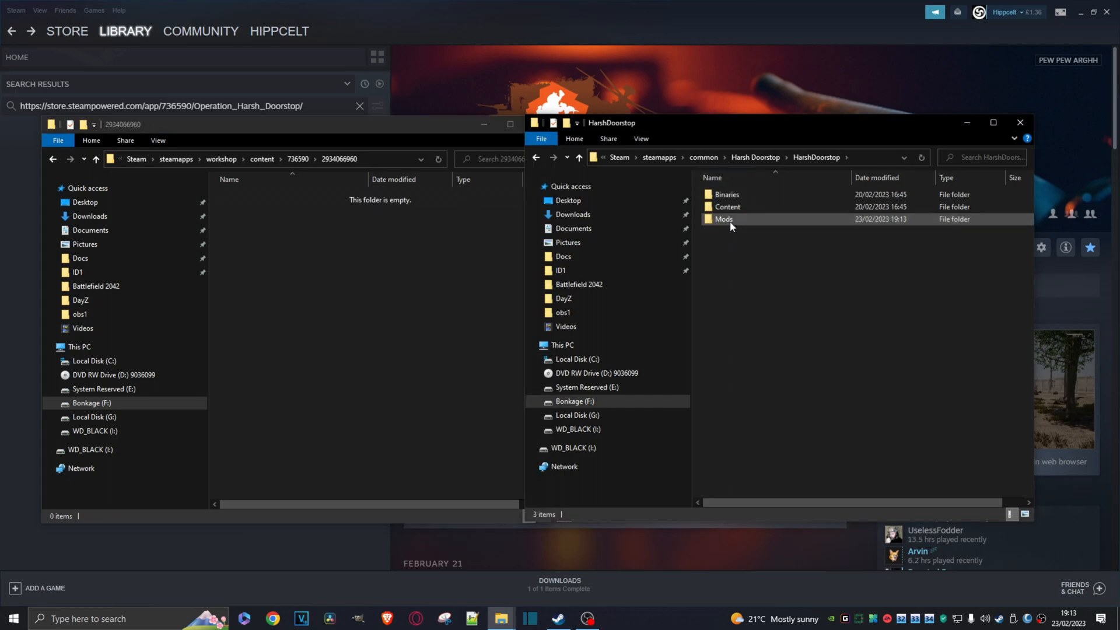
double_click(724, 219)
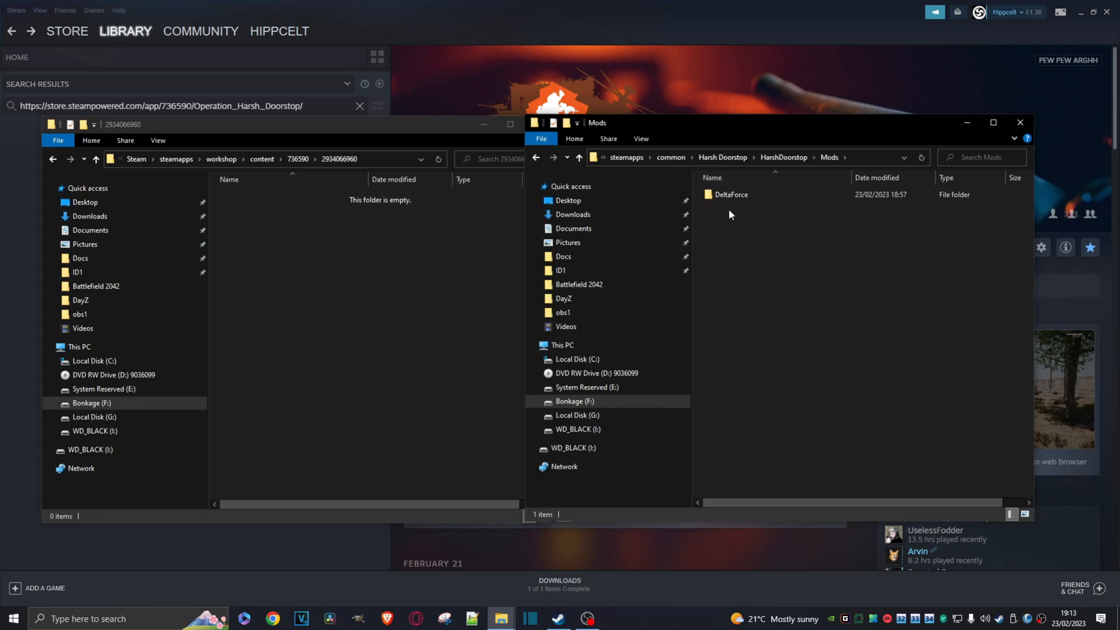
click(742, 198)
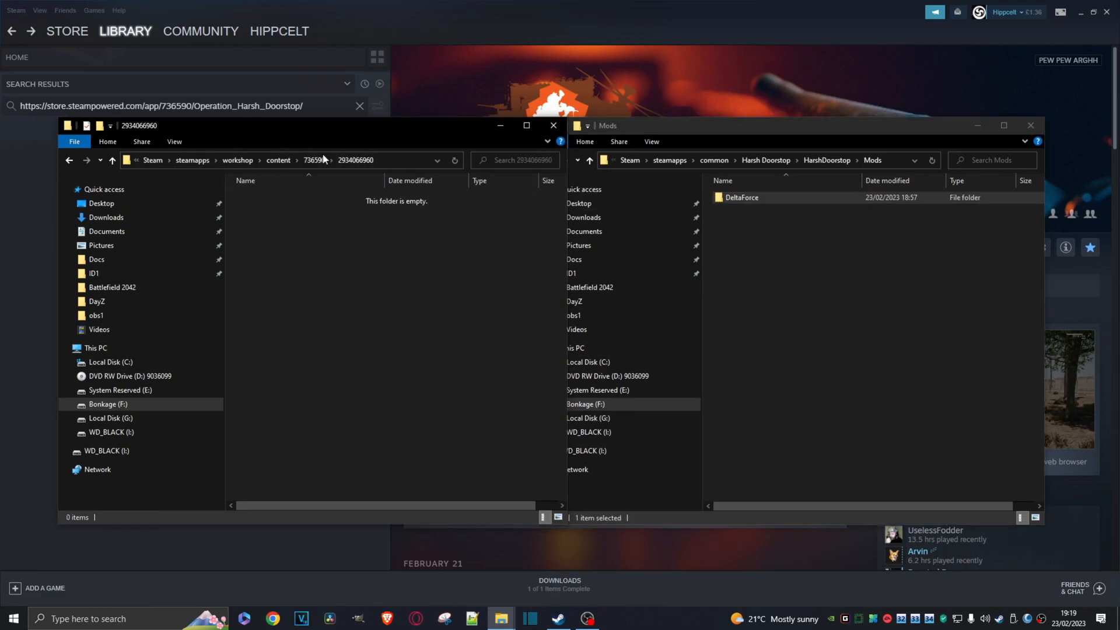
click(312, 159)
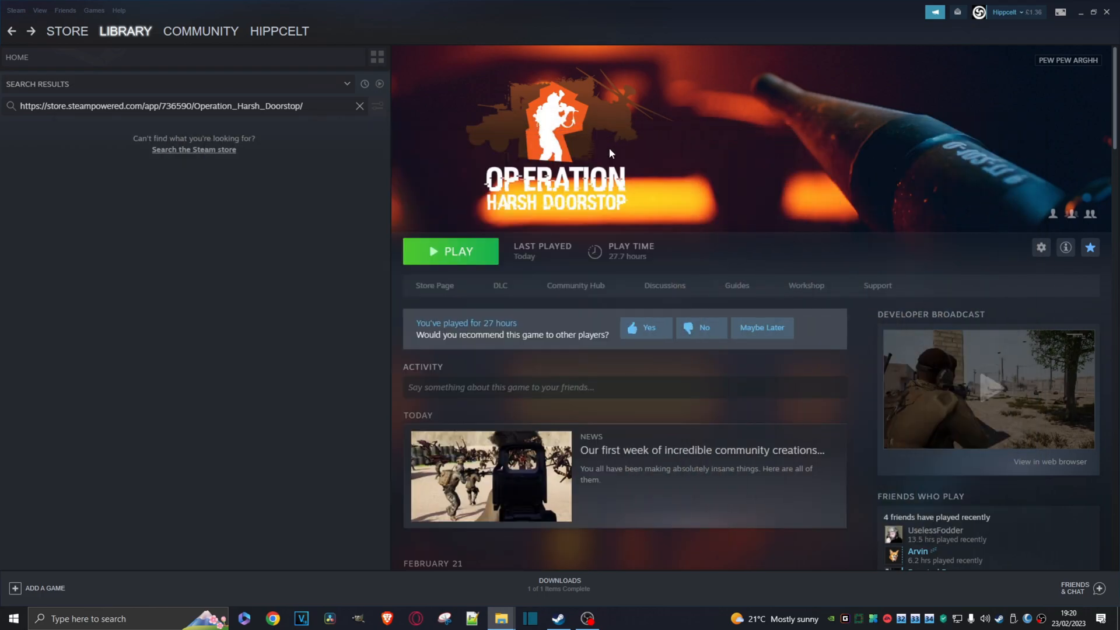
Launch a singleplayer Khafji match with Delta Force (1993) as the BLUFOR faction.
click(450, 251)
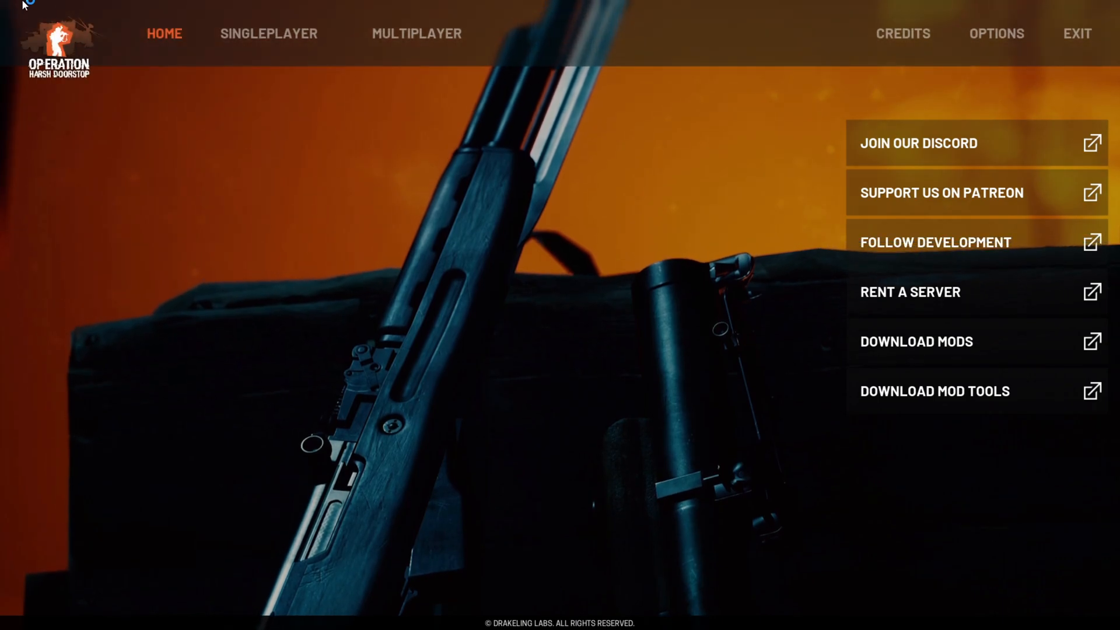
click(269, 34)
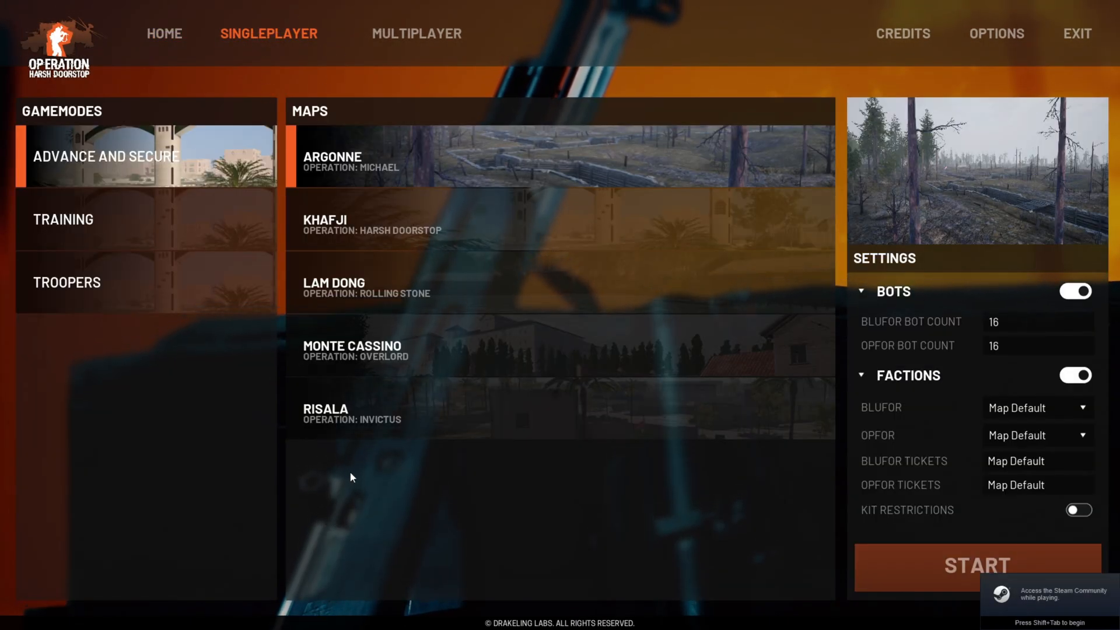
click(500, 219)
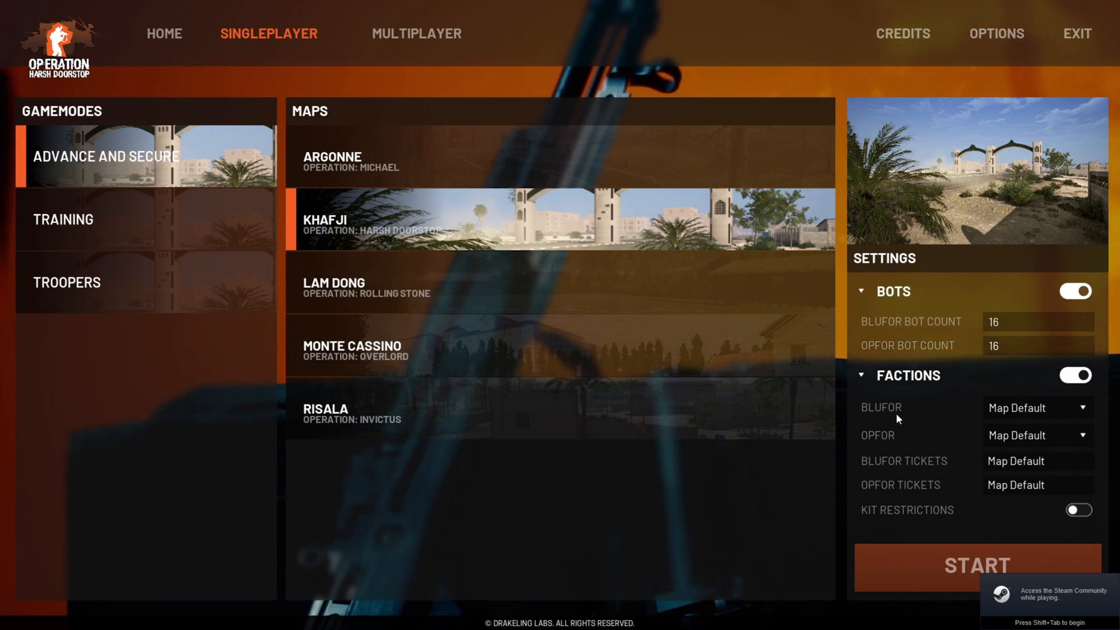
click(1036, 408)
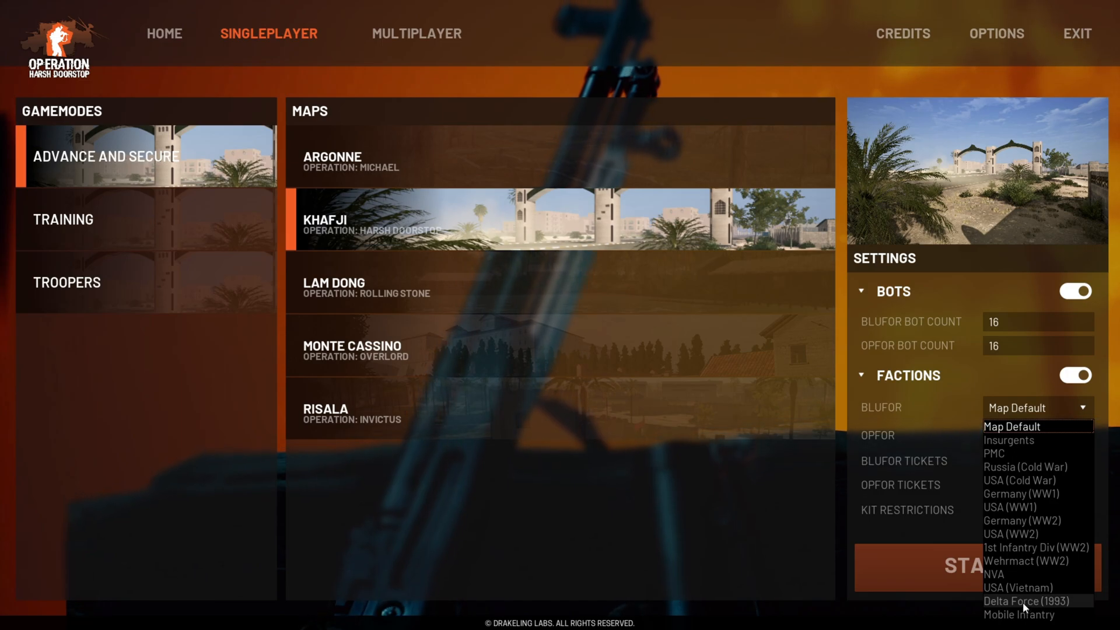
click(1031, 601)
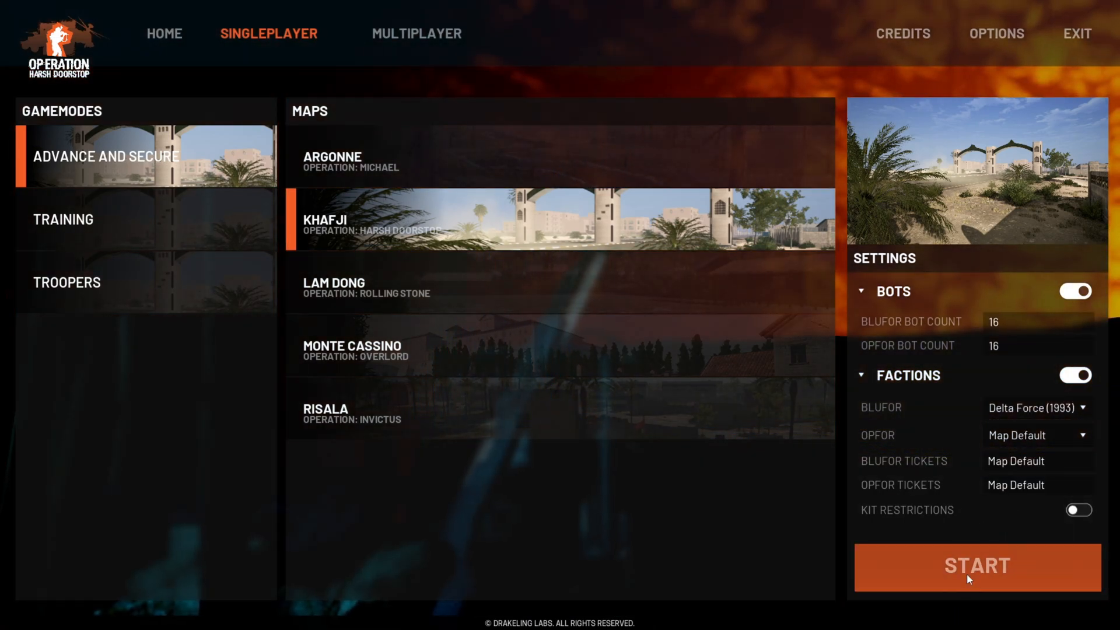
click(976, 566)
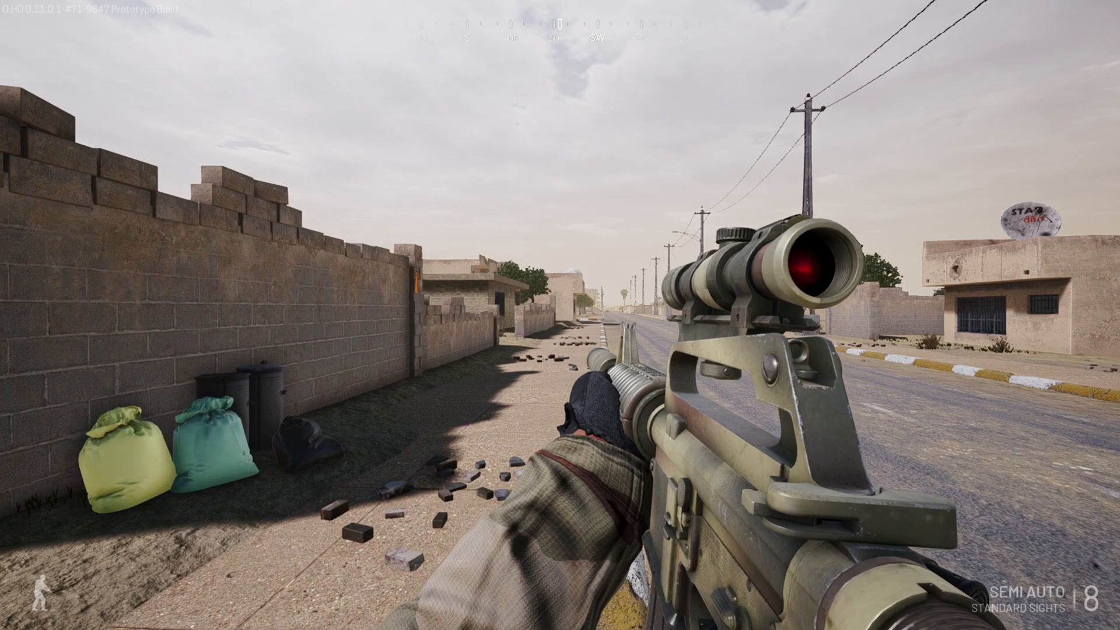
mouse_move(560, 315)
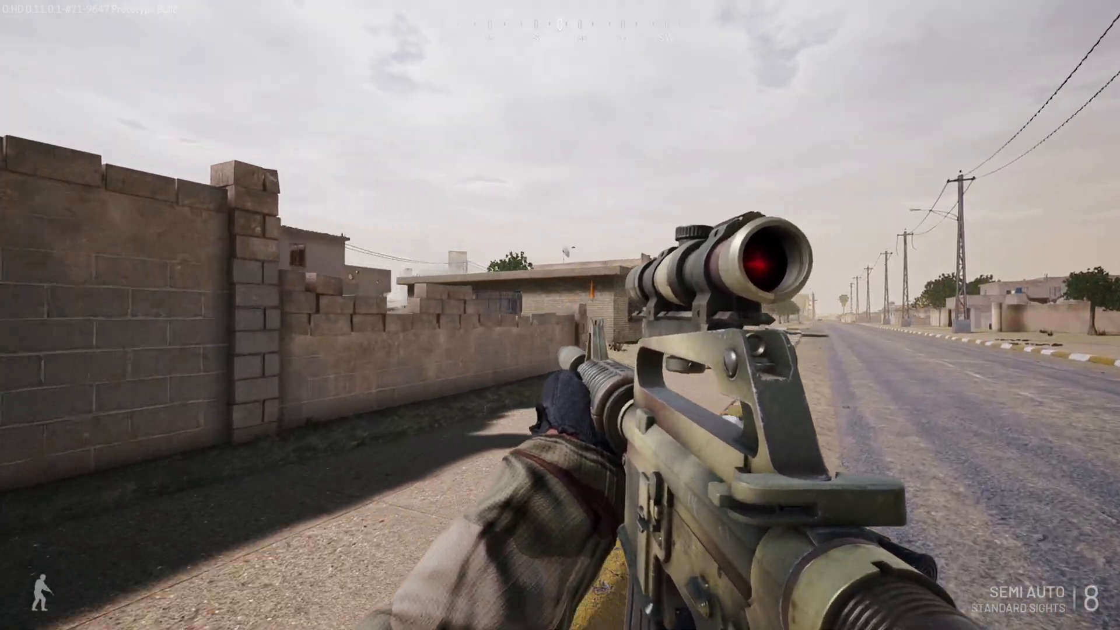